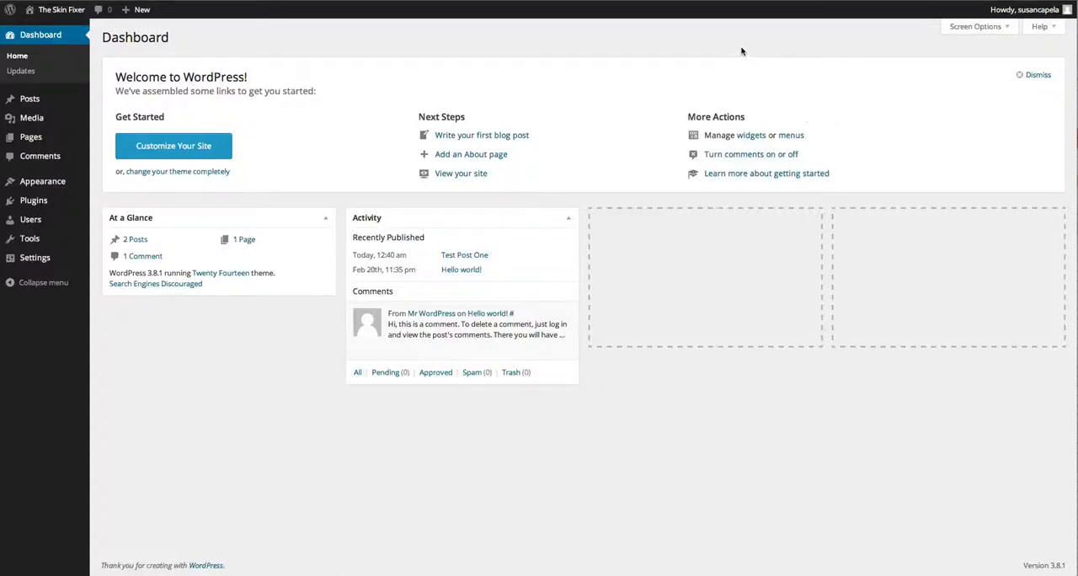
mouse_move(186, 126)
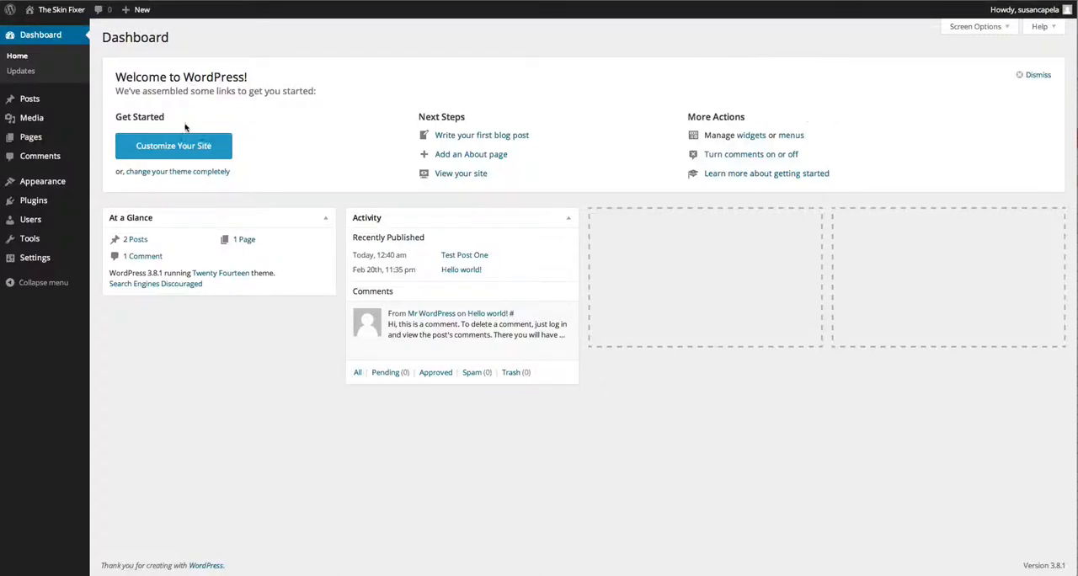
mouse_move(354, 65)
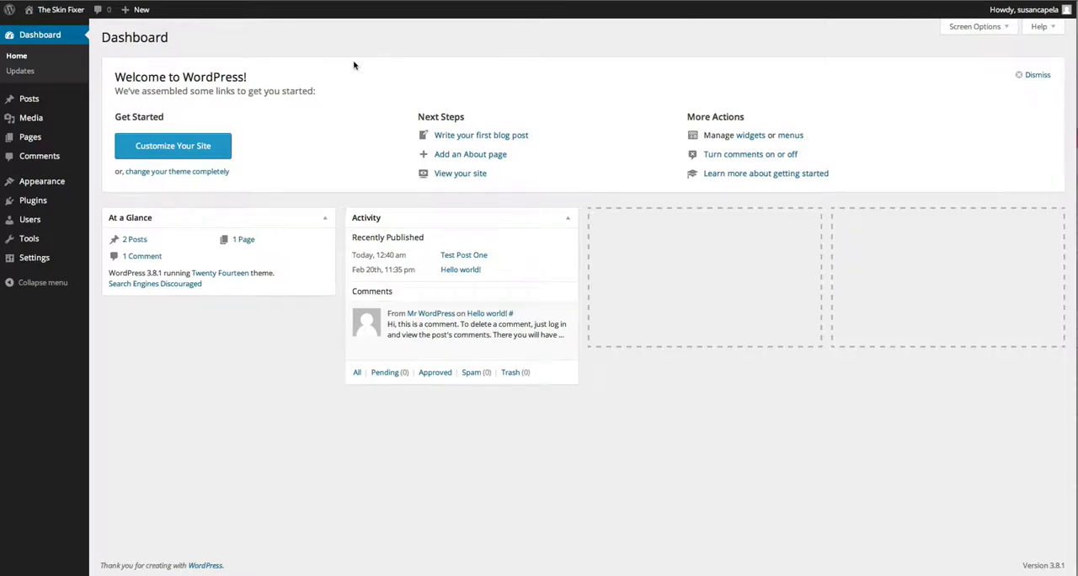
mouse_move(29, 136)
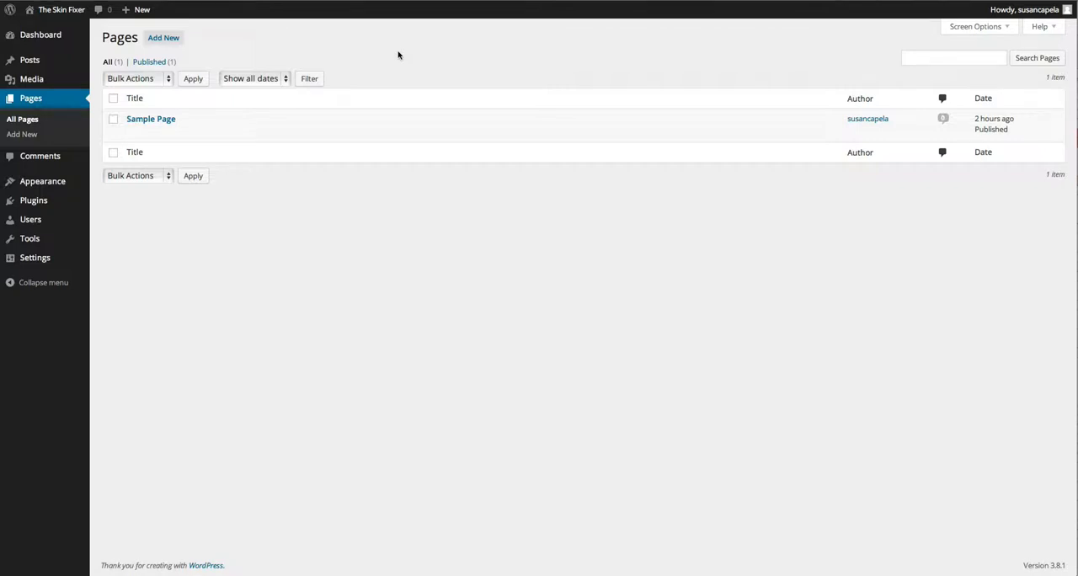
mouse_move(442, 262)
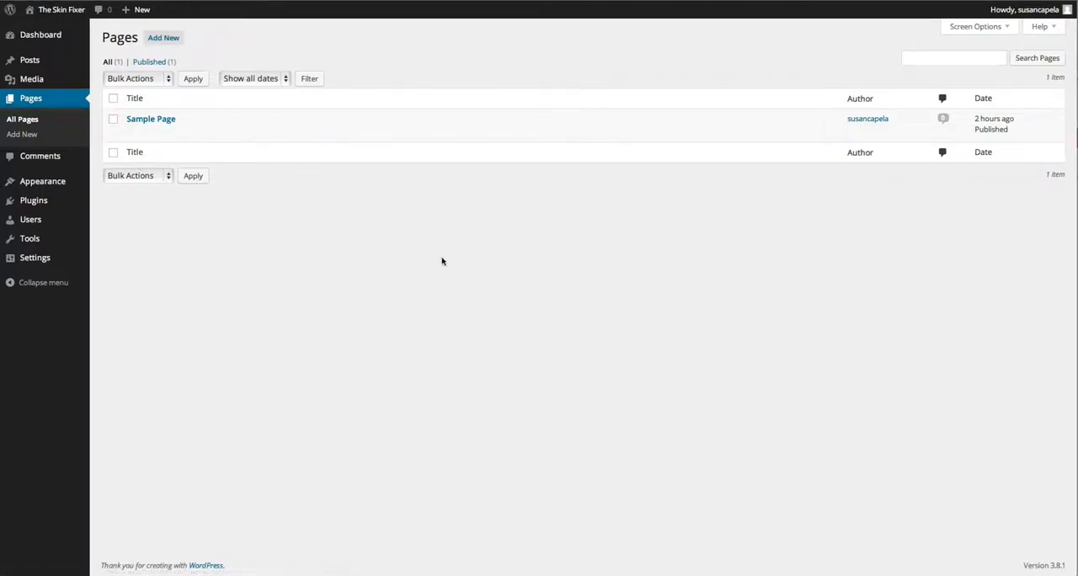
mouse_move(151, 119)
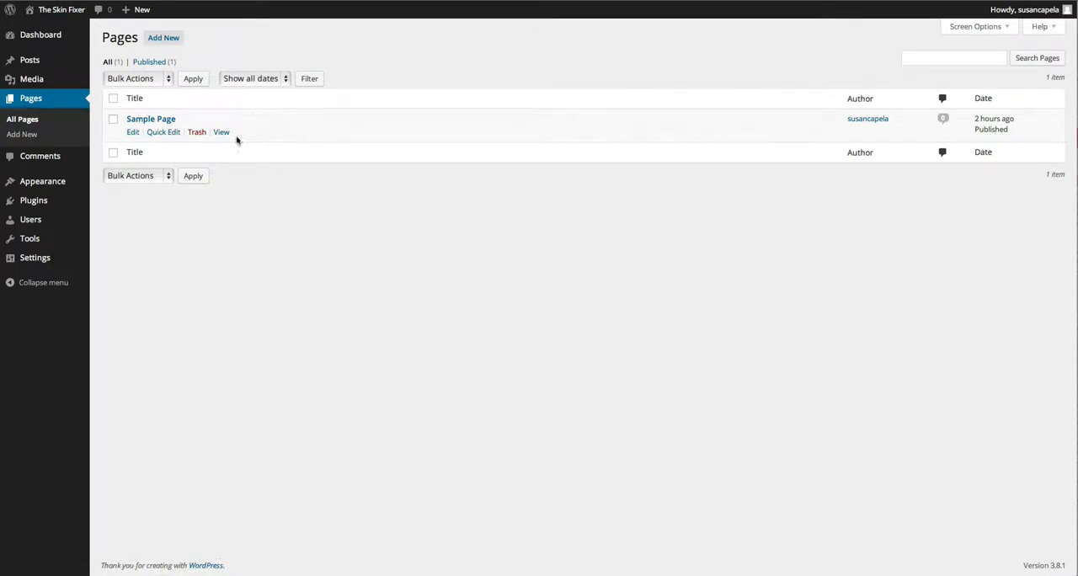
Step: Rename the Sample Page to 'About' through Quick Edit and update it
left_click(164, 132)
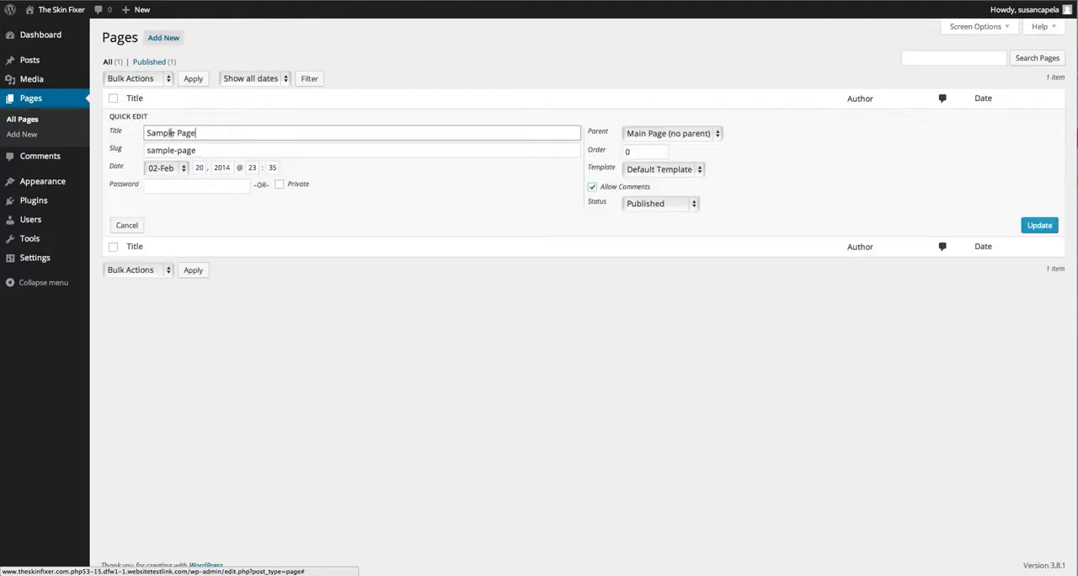
type("Avo")
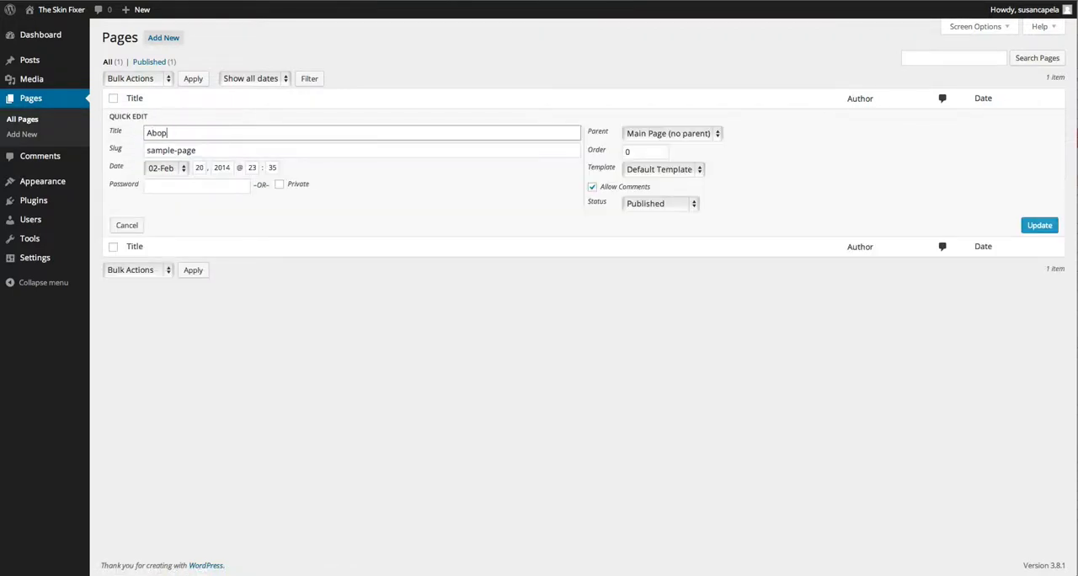
type("About")
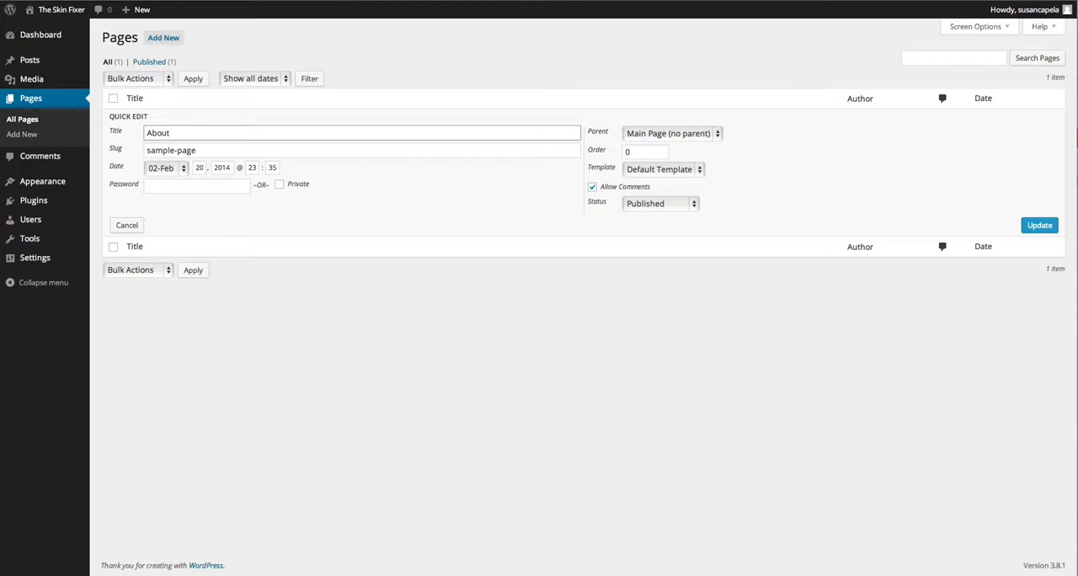
left_click(363, 150)
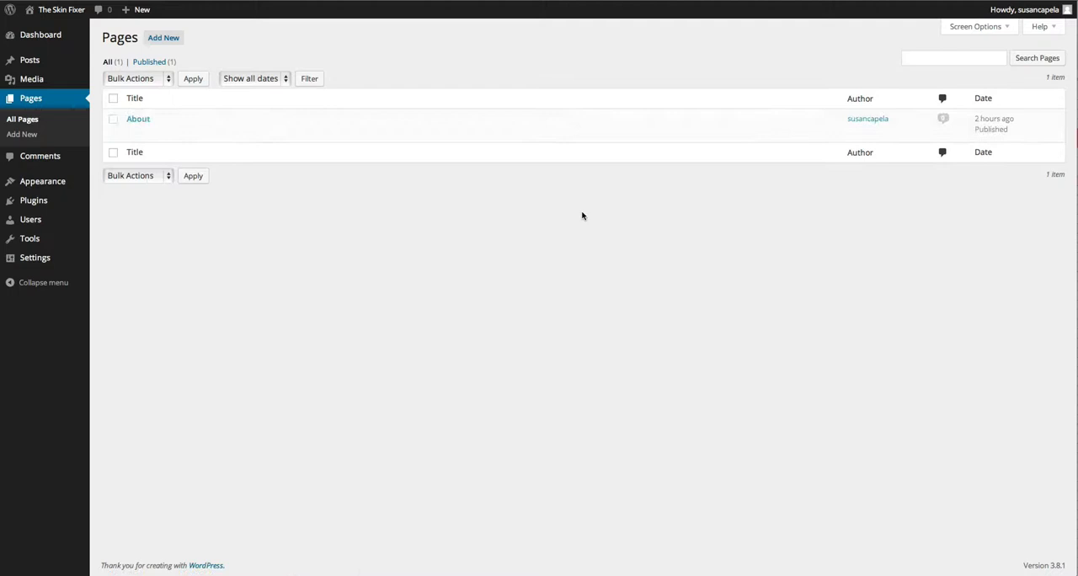
Step: Set the About page's order to 10, then recheck Quick Edit and cancel
left_click(148, 119)
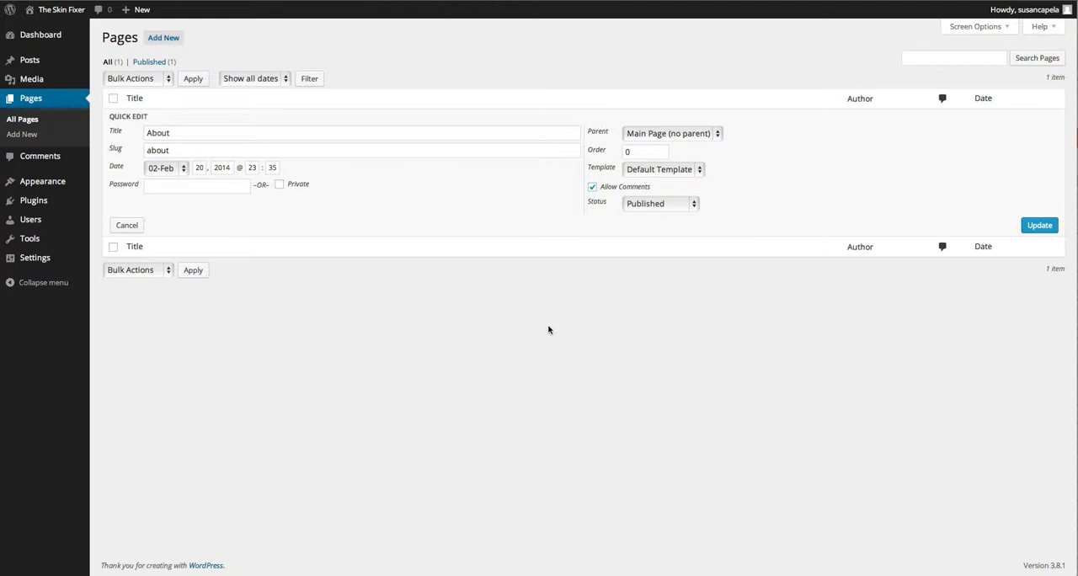
mouse_move(634, 174)
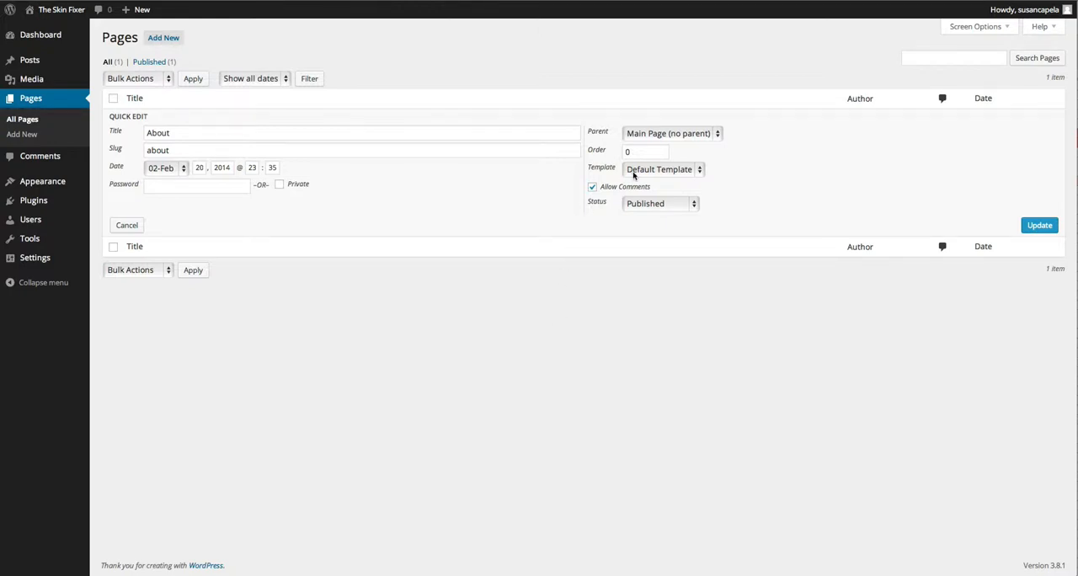
type("1")
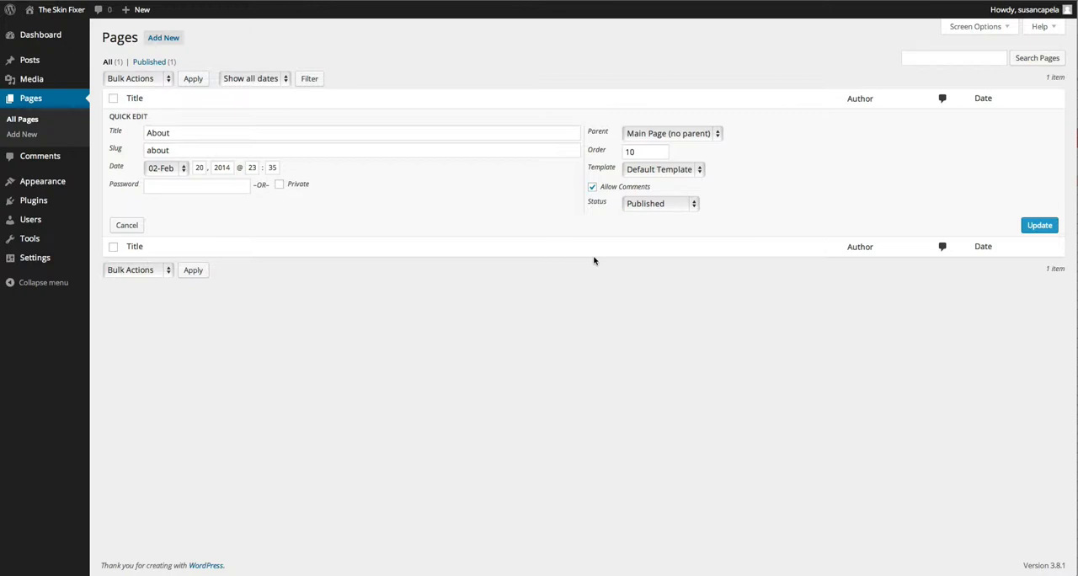
left_click(1040, 225)
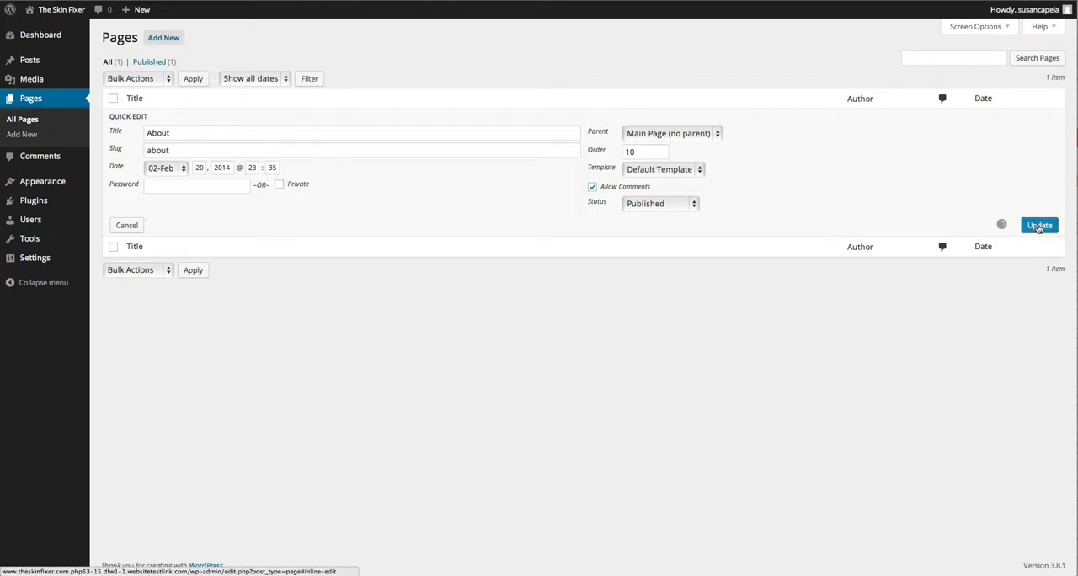
left_click(1040, 224)
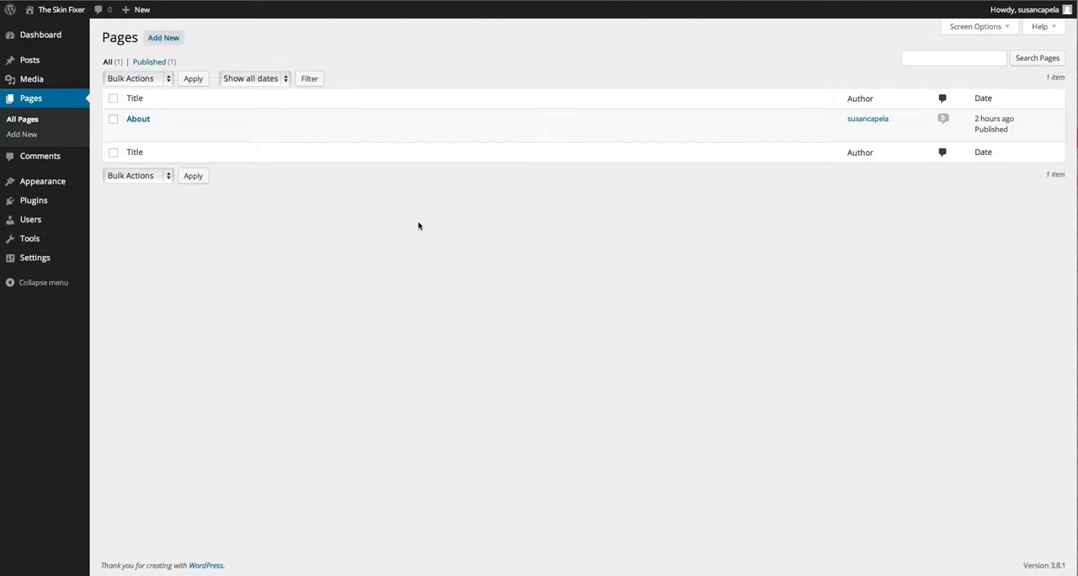
left_click(137, 118)
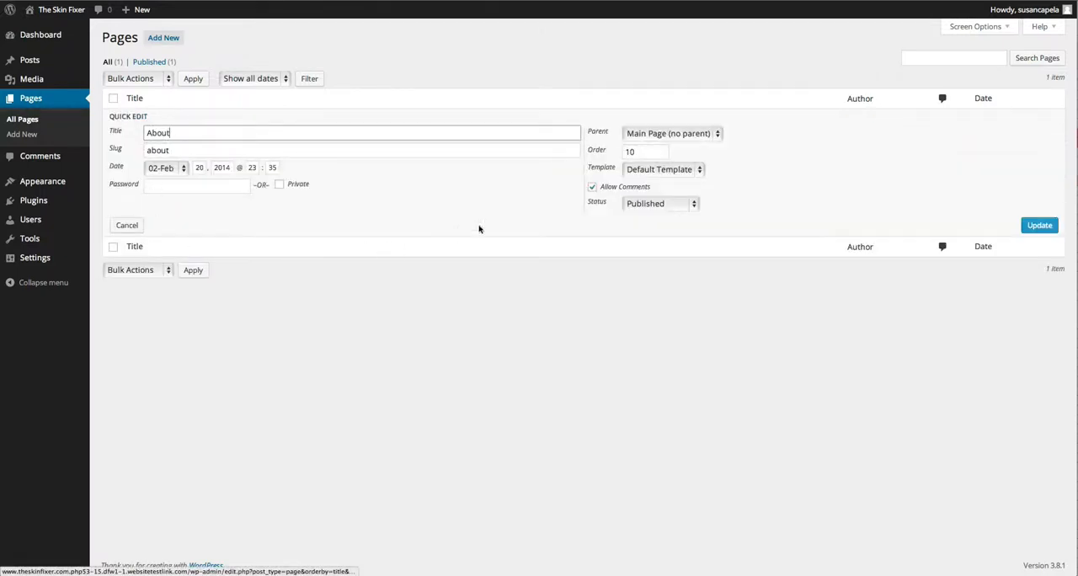
mouse_move(626, 220)
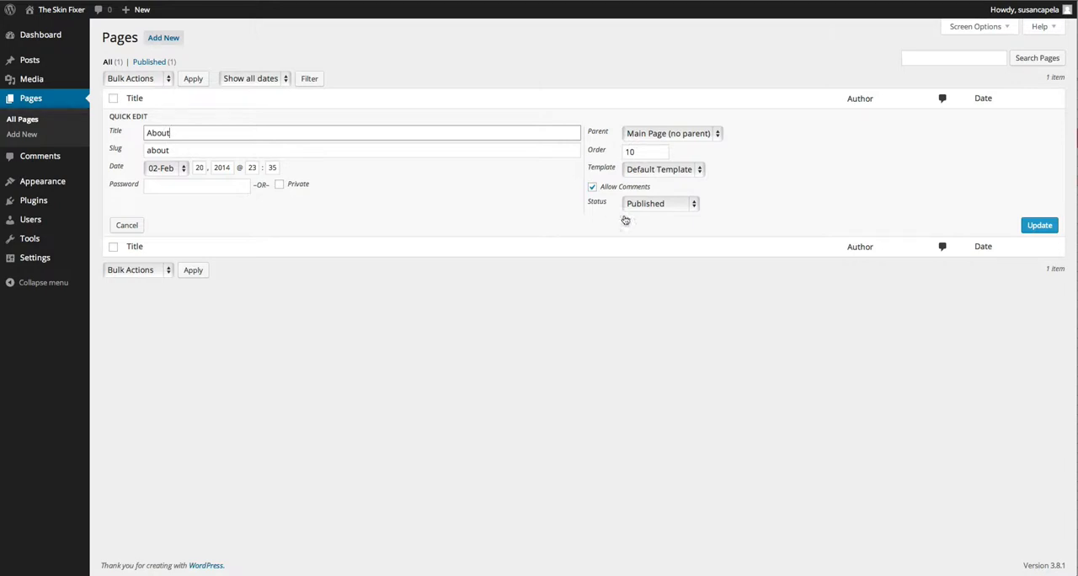
left_click(1039, 225)
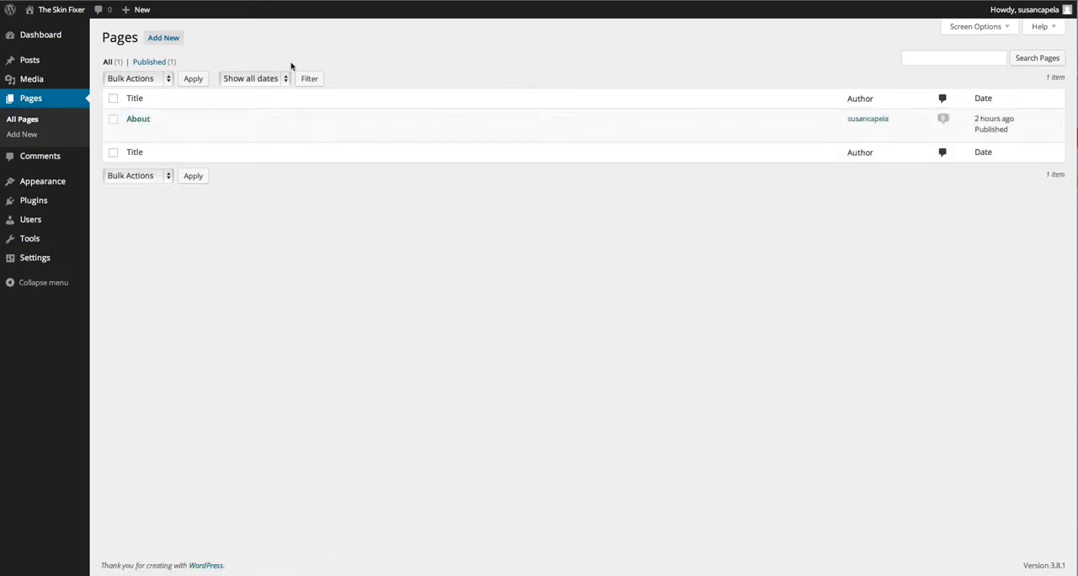
Step: Start a new page titled 'Our Services'
left_click(164, 37)
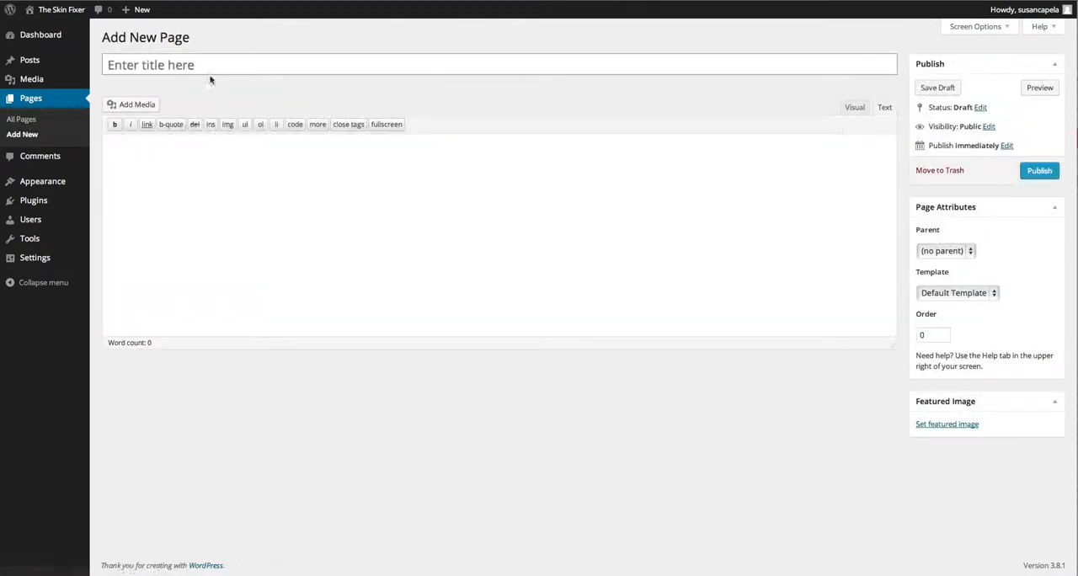
type("Our")
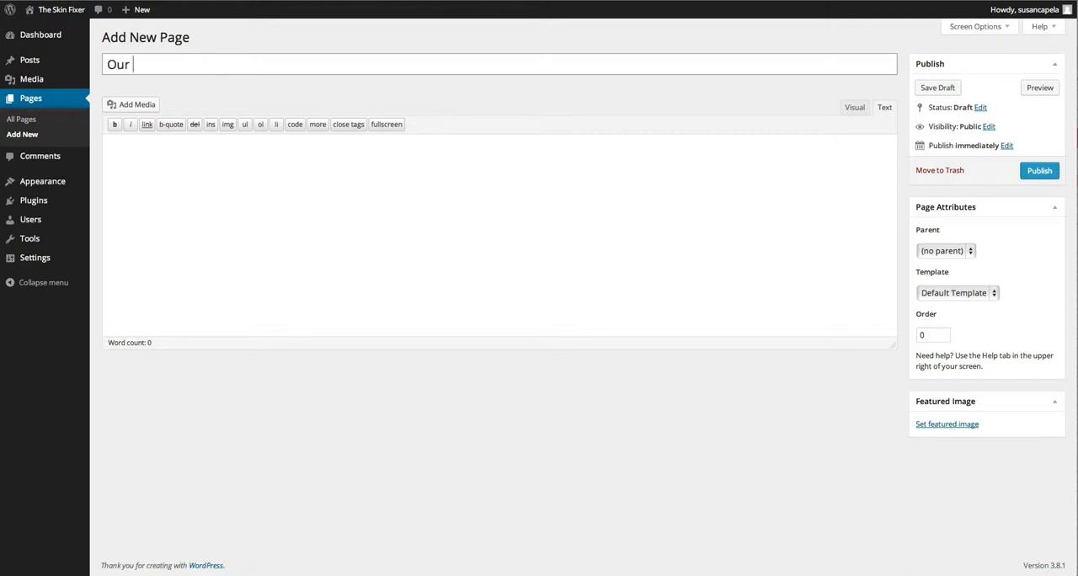
type("Services")
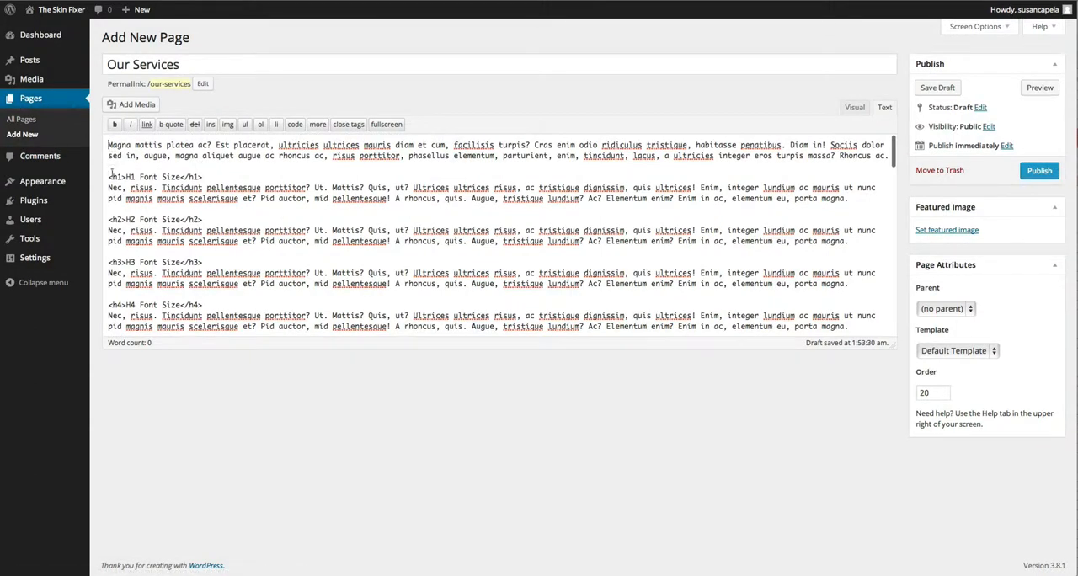
Step: Insert IMG_7347 from the Media Library, right-aligned at medium 300×200 size
left_click(136, 104)
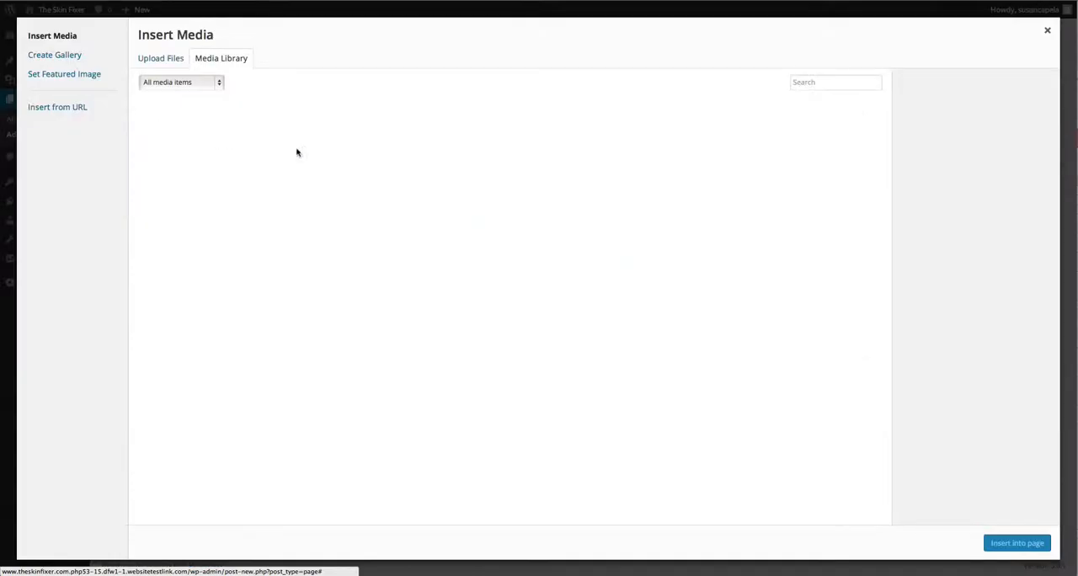
left_click(171, 134)
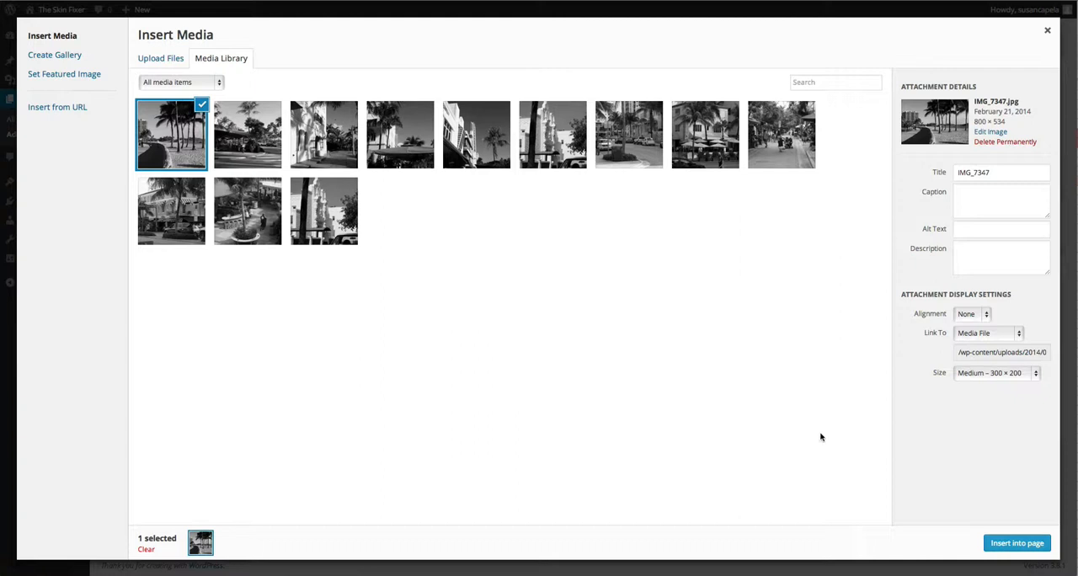
left_click(971, 313)
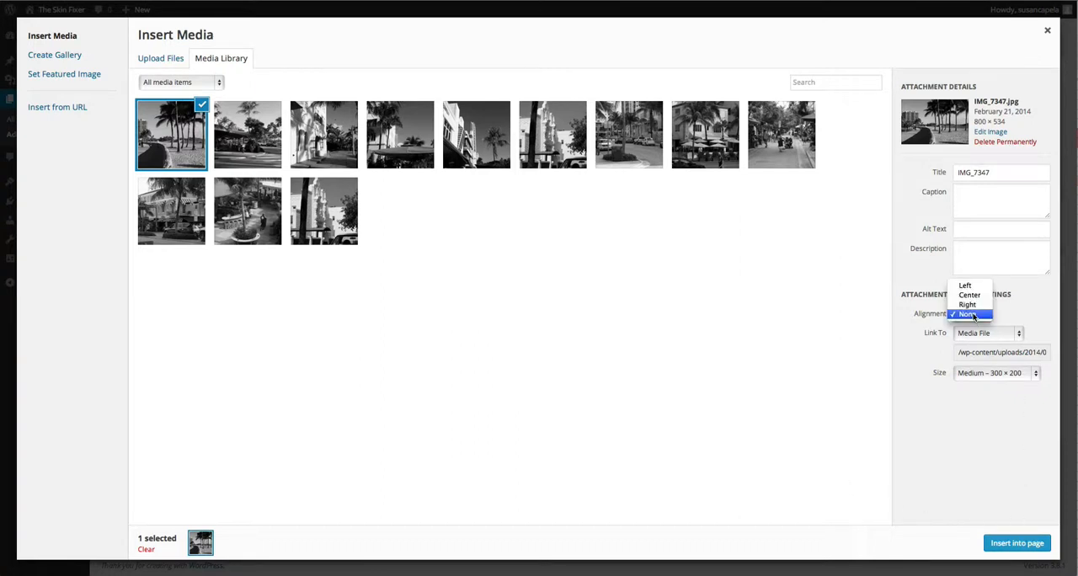
left_click(967, 305)
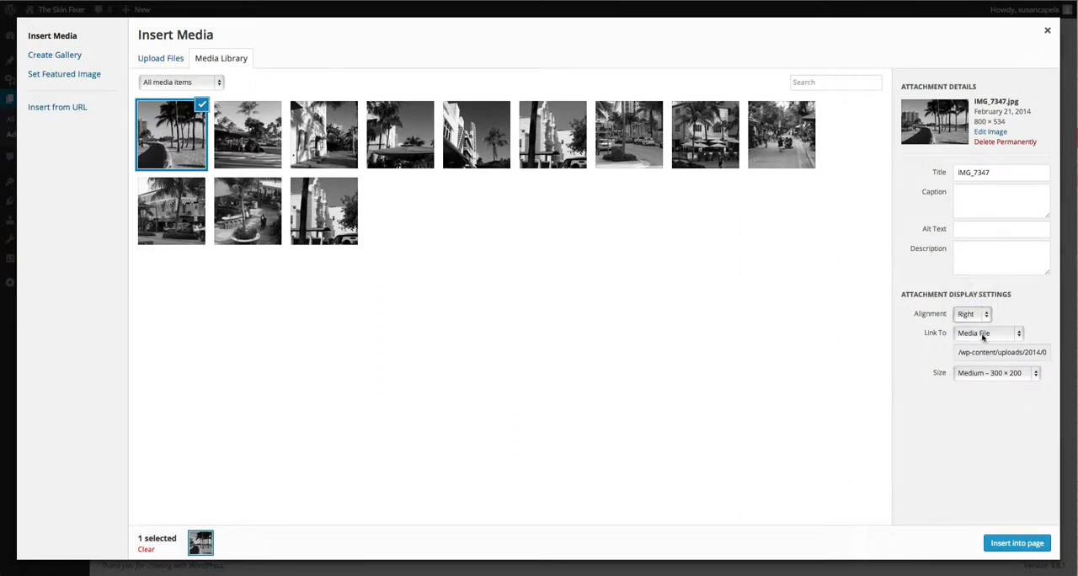
left_click(987, 333)
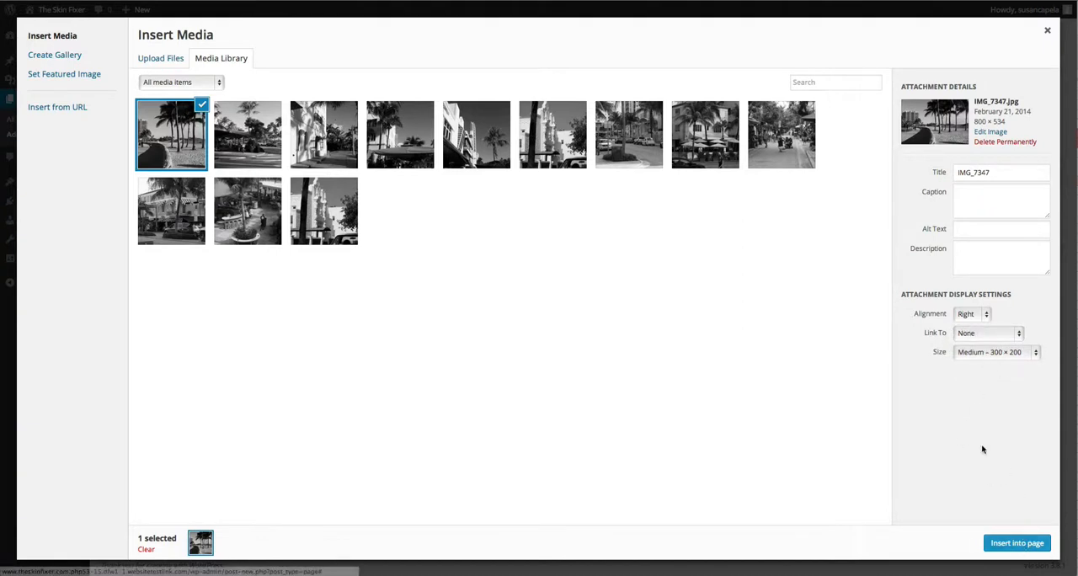
left_click(999, 352)
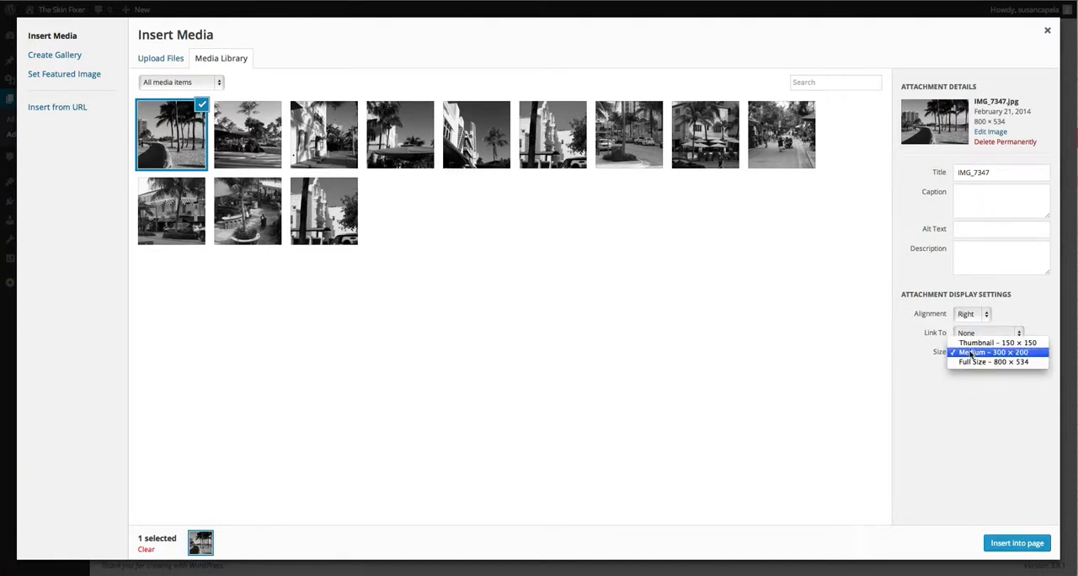
left_click(1048, 31)
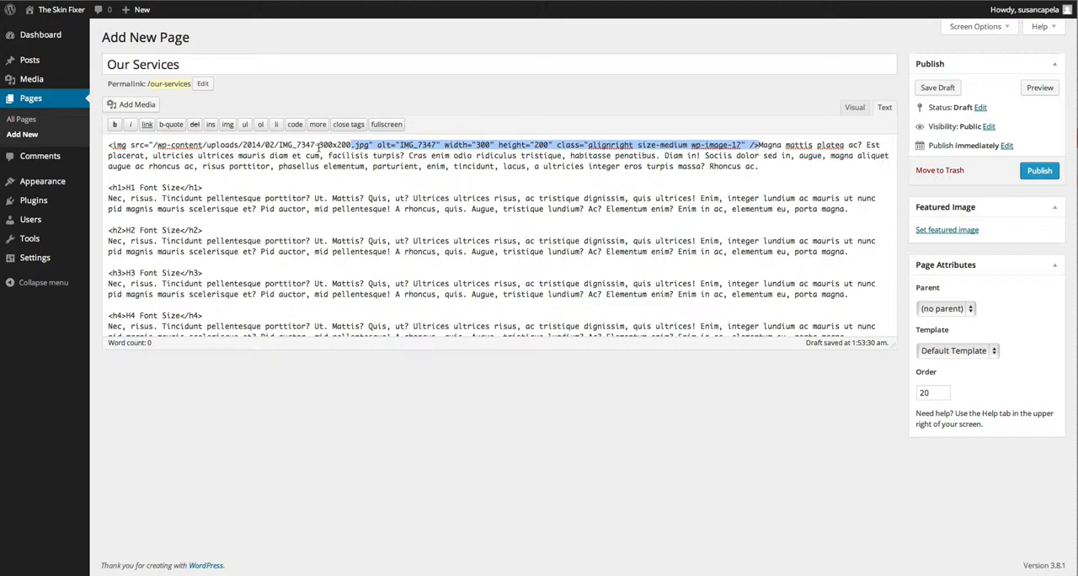
Step: Preview the image in Visual view, publish Our Services, and begin a blank page
left_click(855, 107)
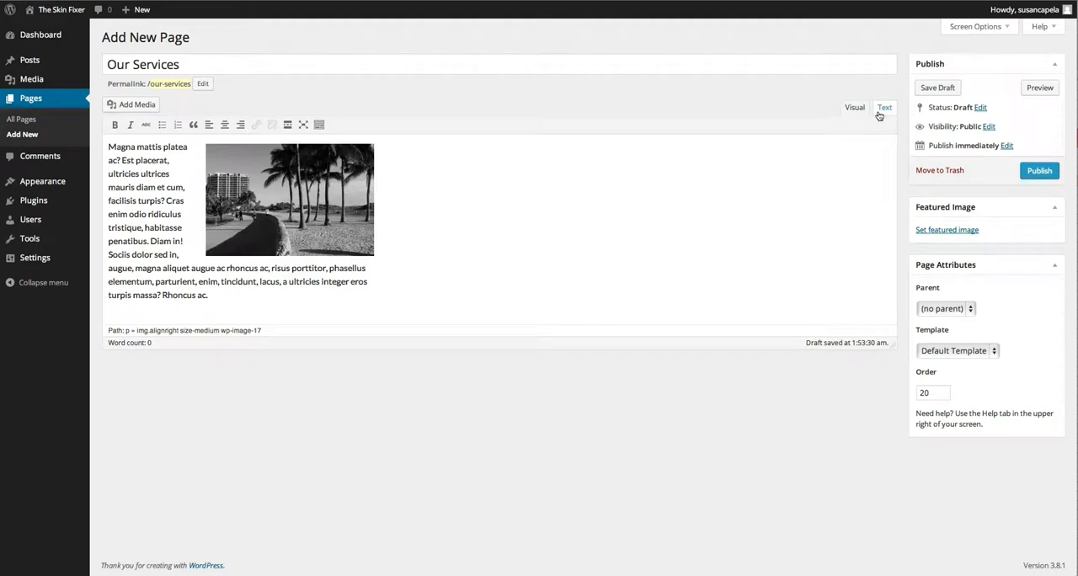
left_click(884, 107)
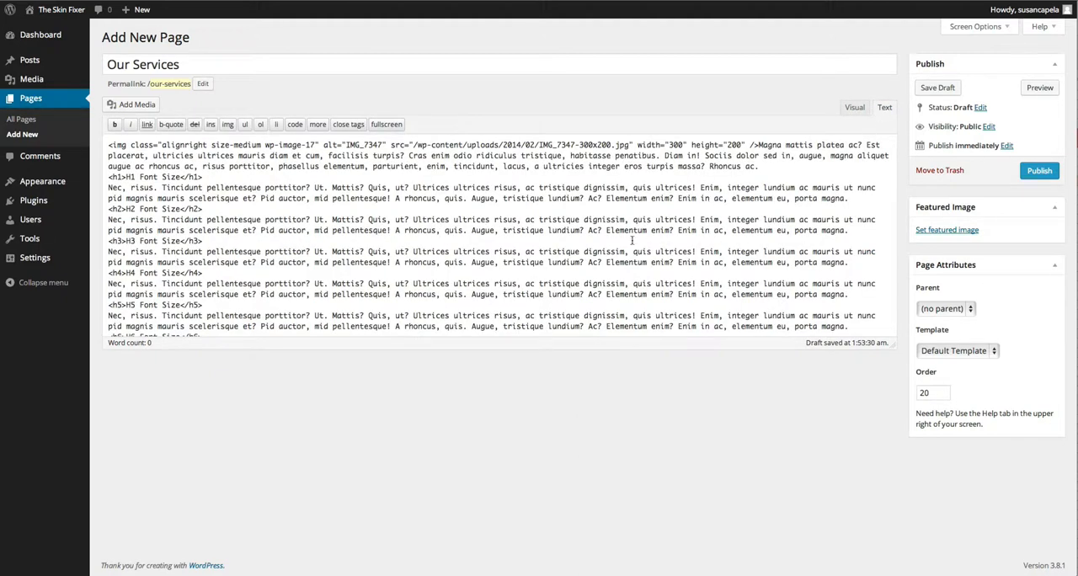
mouse_move(640, 109)
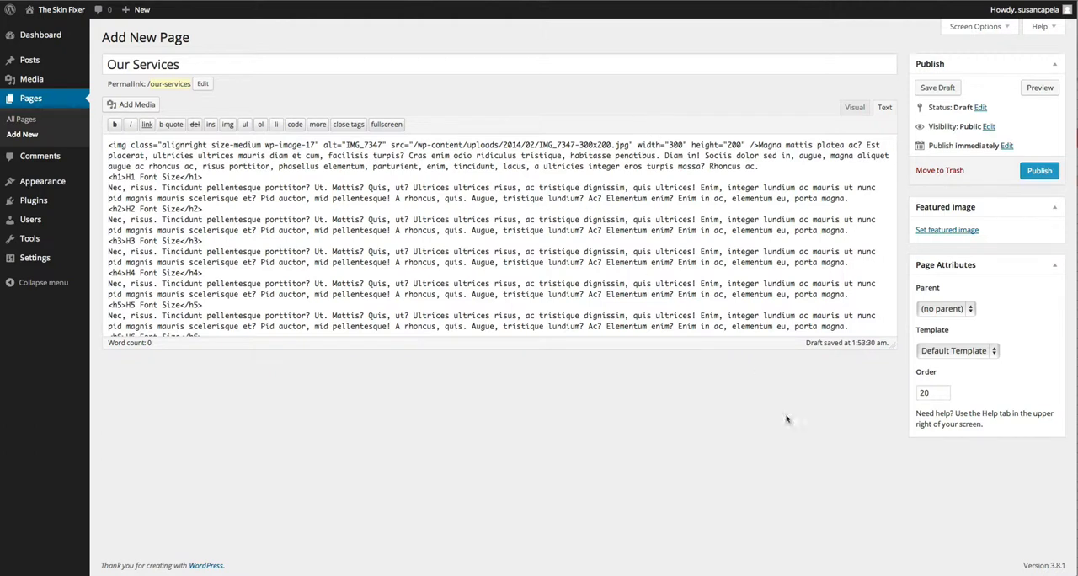
mouse_move(813, 452)
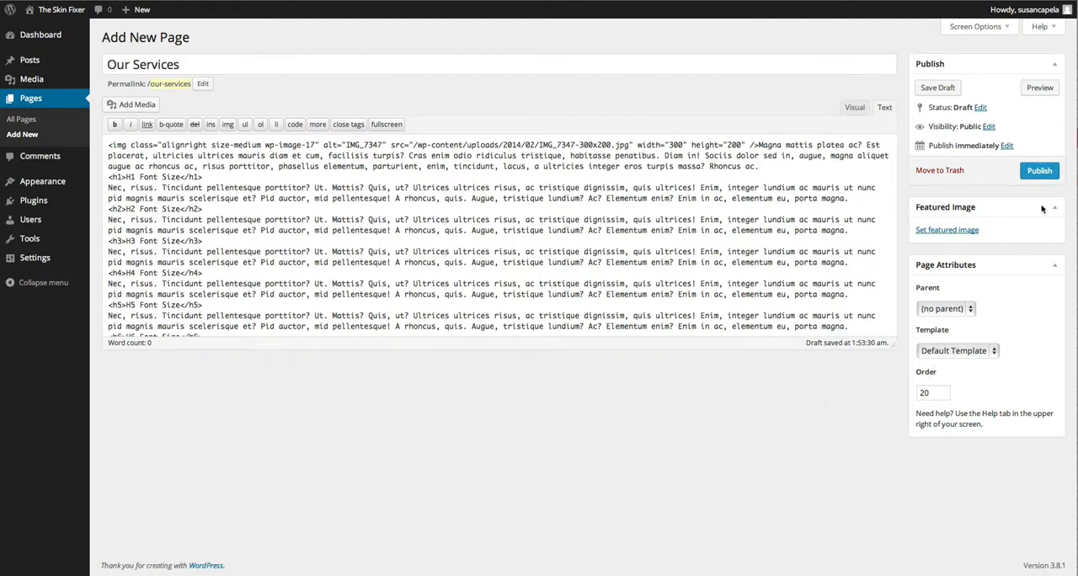
left_click(1039, 170)
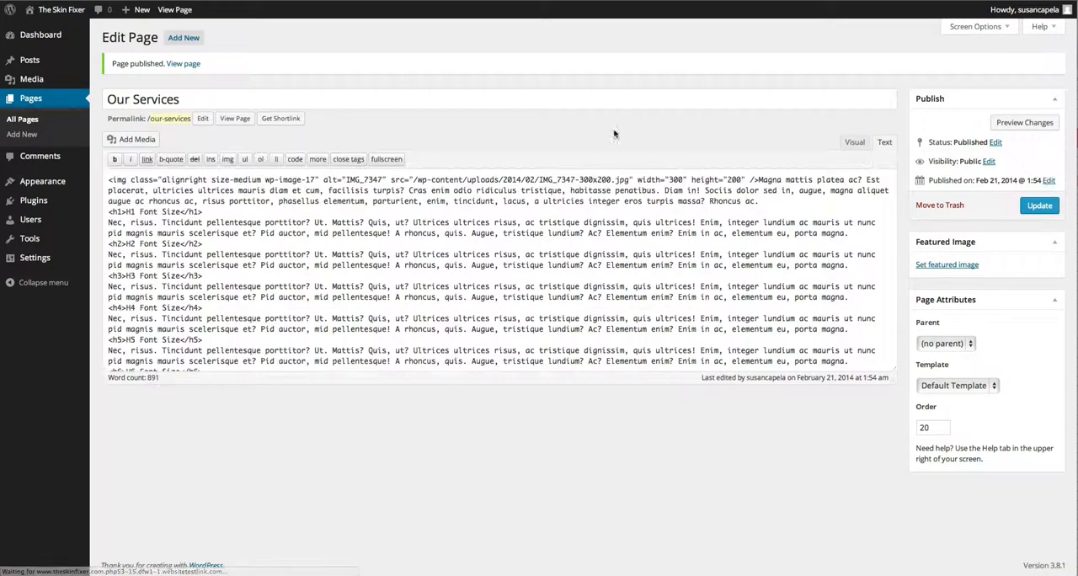
left_click(22, 134)
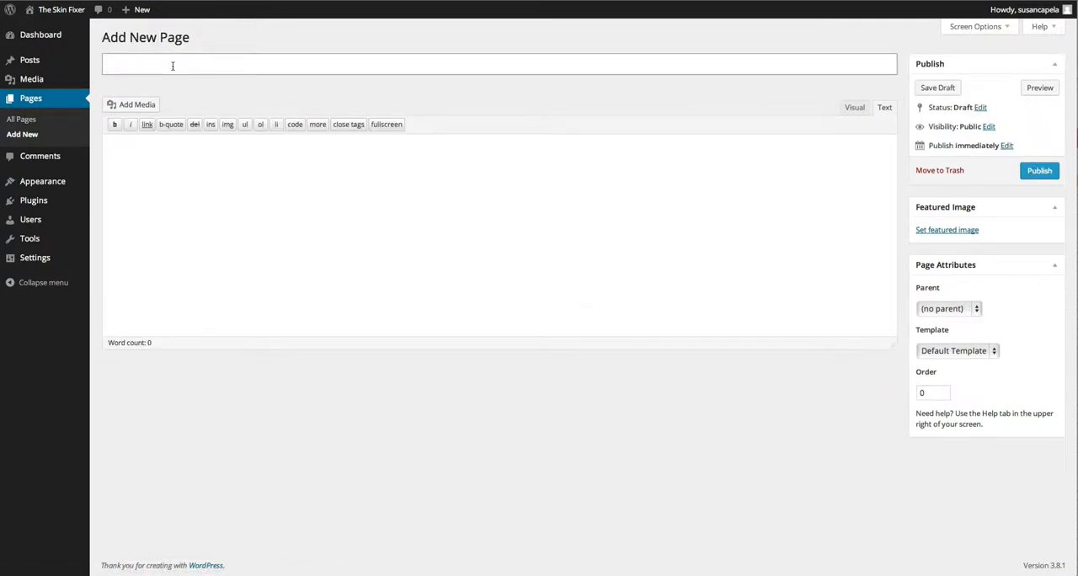
Step: Publish a 'Writing' page with parent Our Services and order 10
type("Writing")
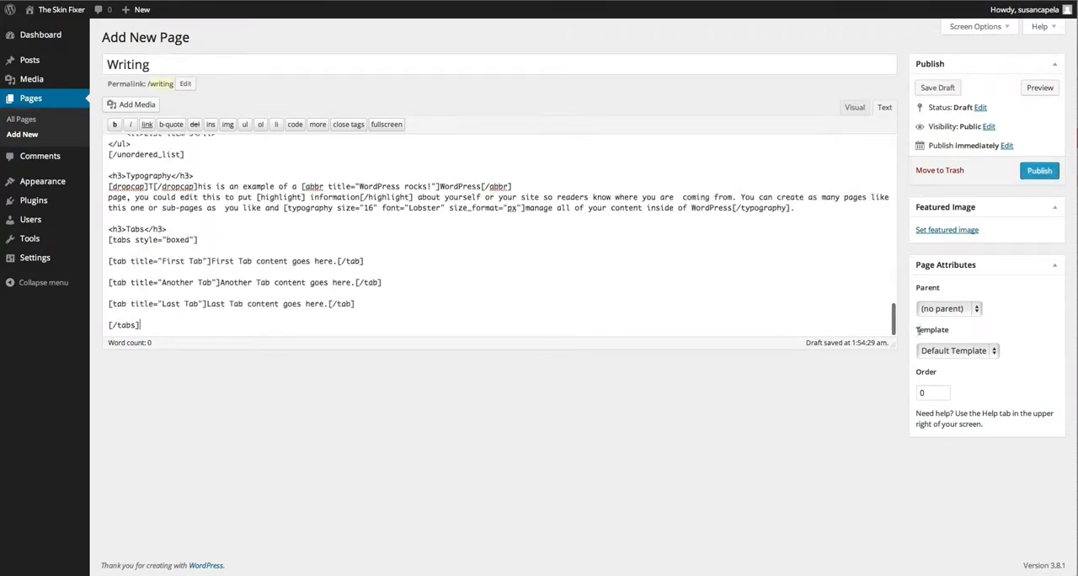
left_click(948, 308)
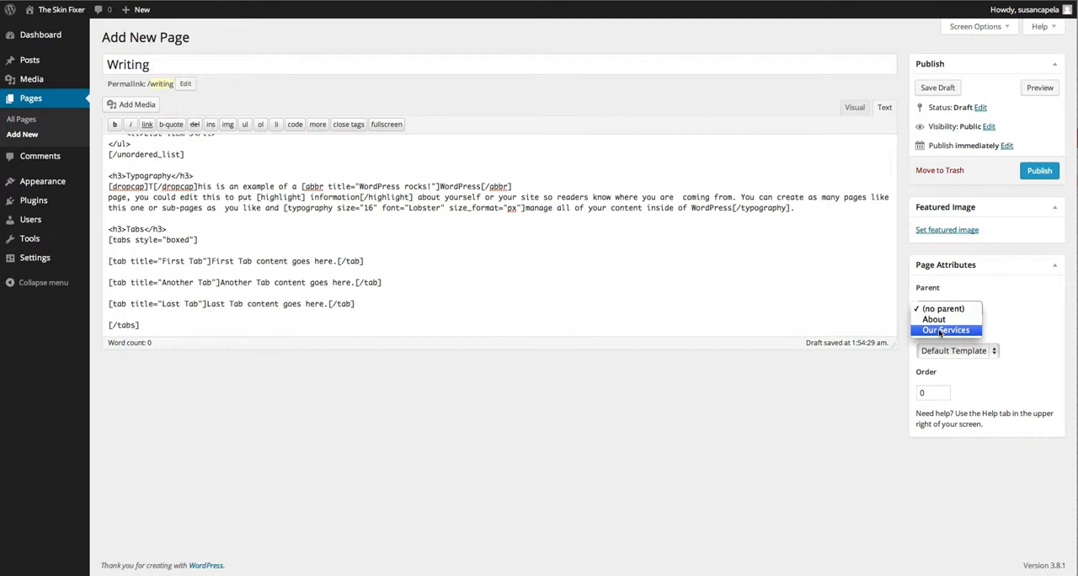
left_click(946, 330)
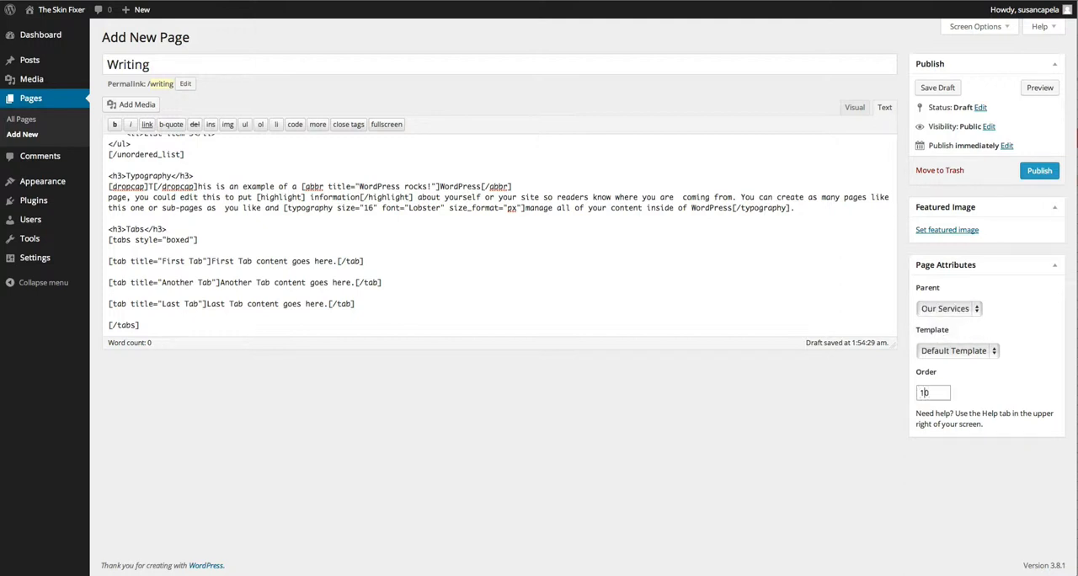
type("0")
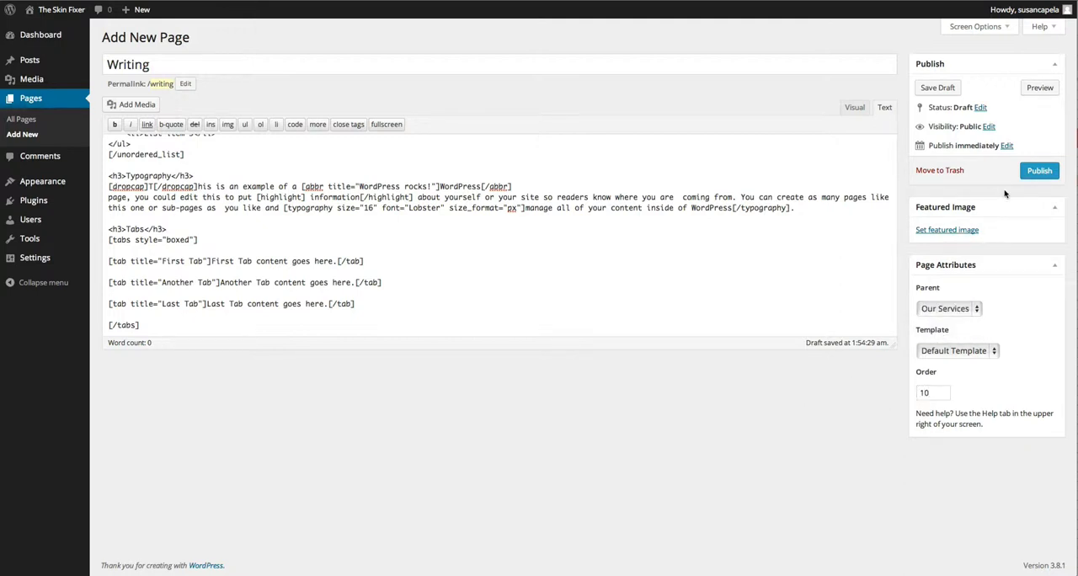
left_click(1040, 170)
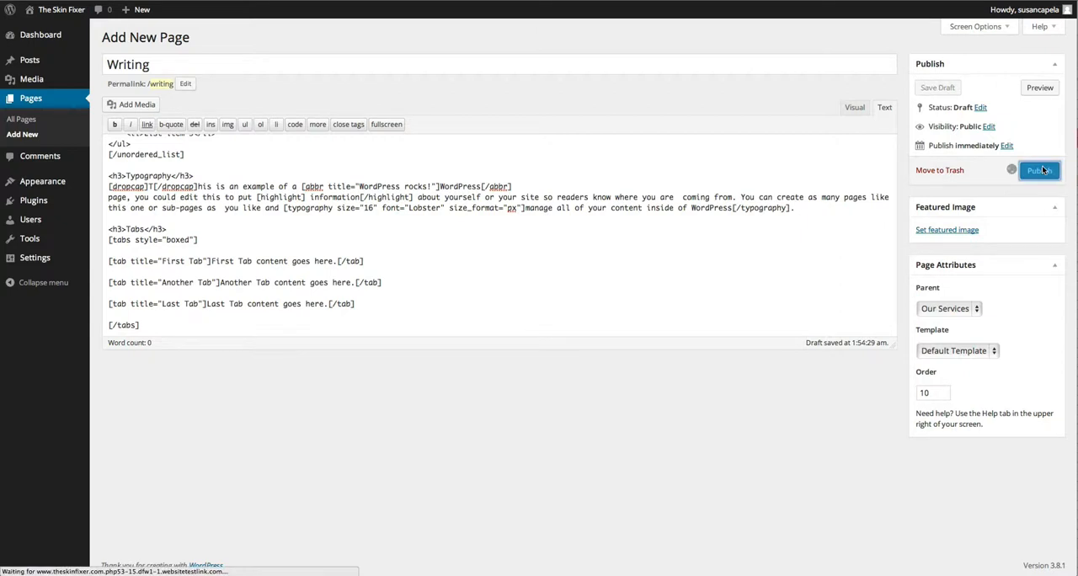
left_click(1040, 170)
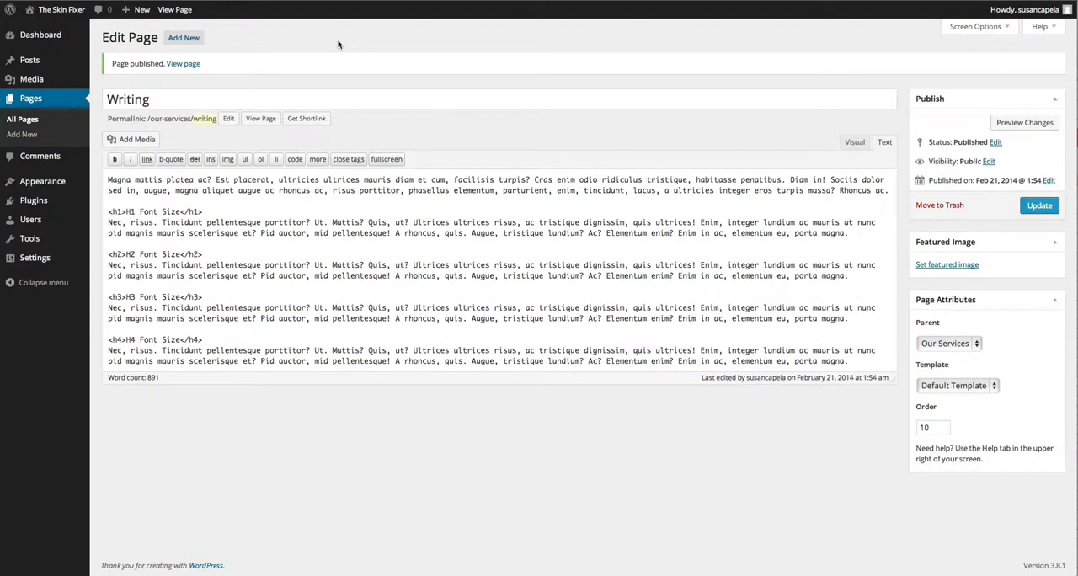
Step: Create and publish an 'Editing' page with parent Our Services and order 20
left_click(22, 134)
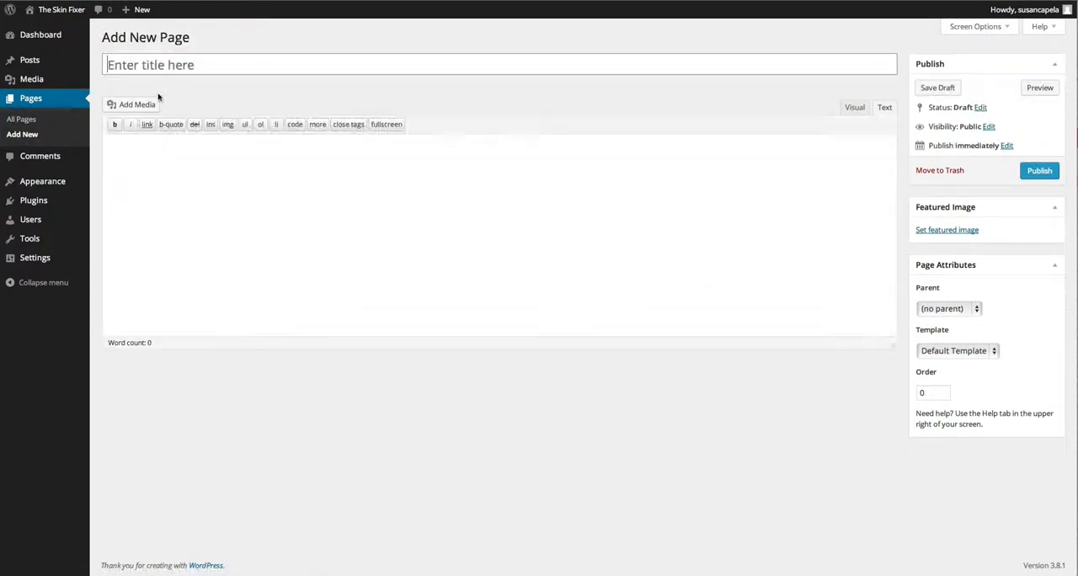
type("E")
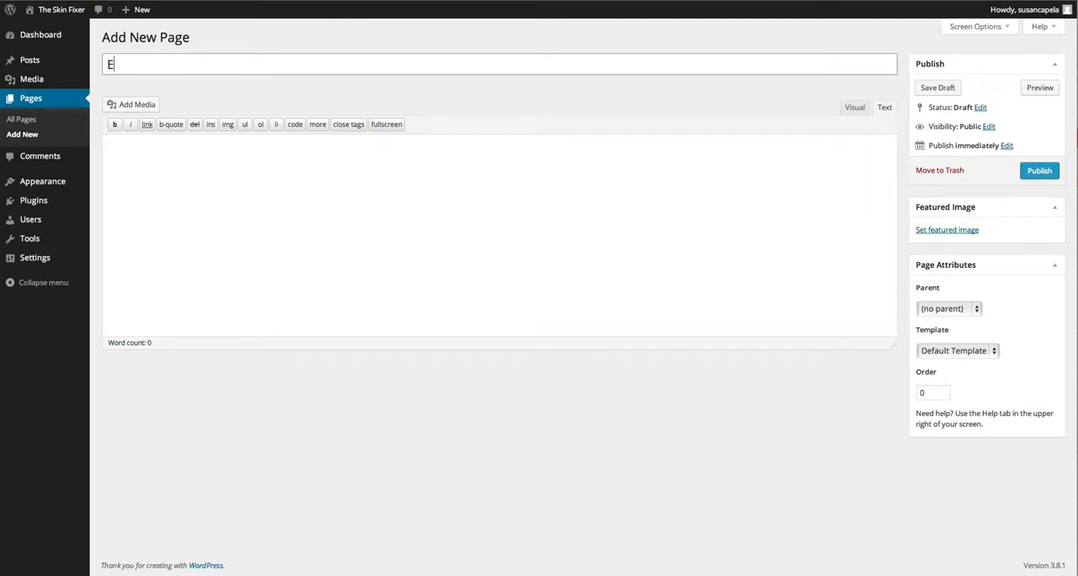
type("diting")
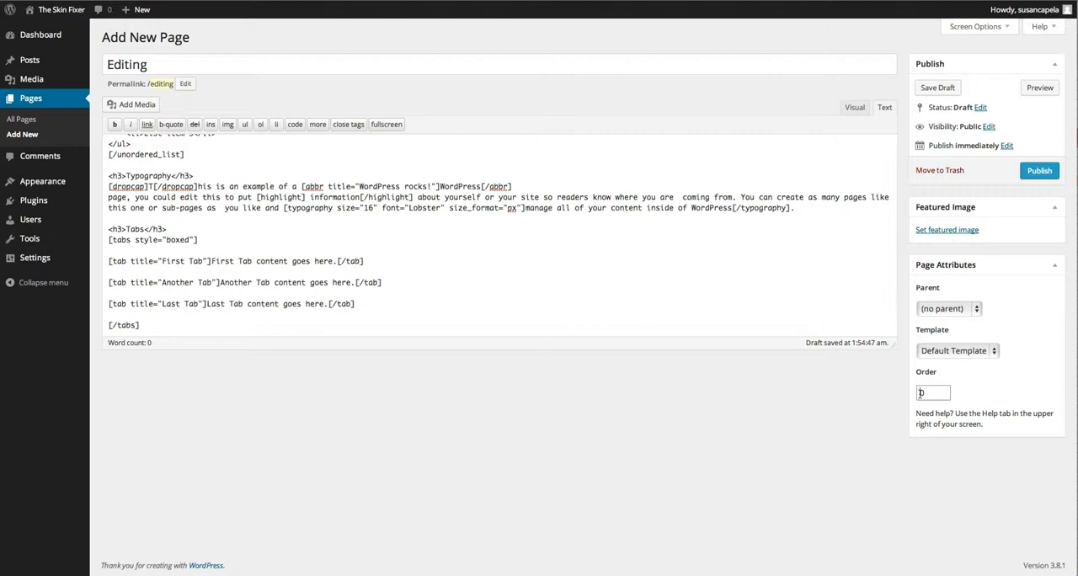
left_click(947, 309)
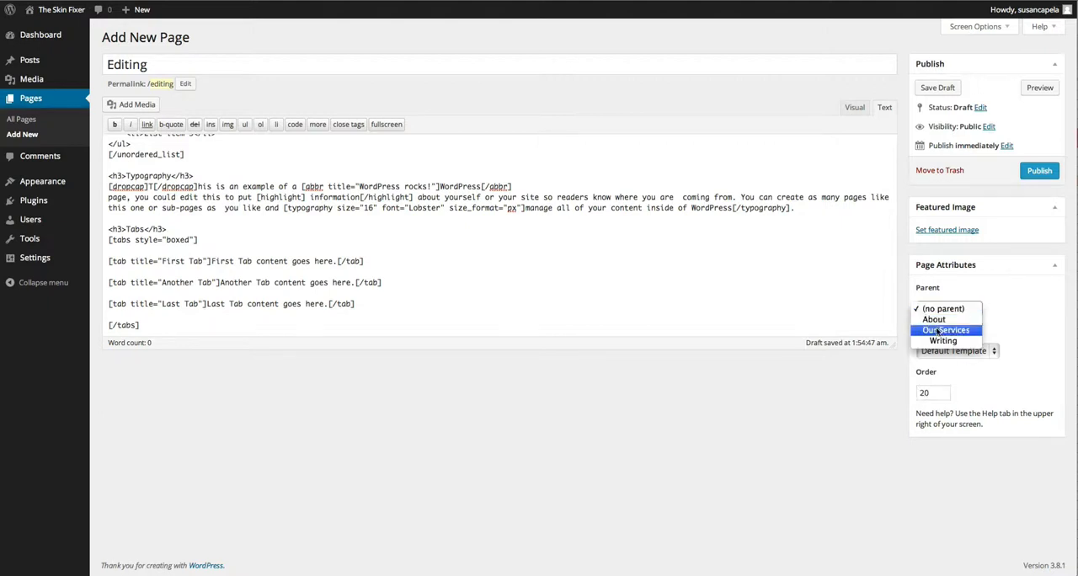
left_click(946, 330)
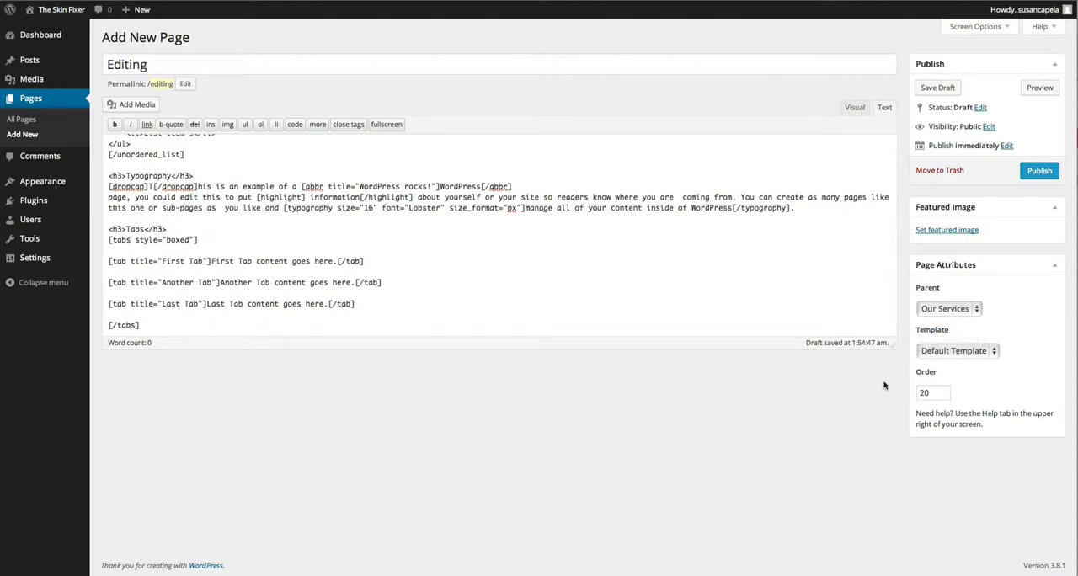
left_click(1039, 171)
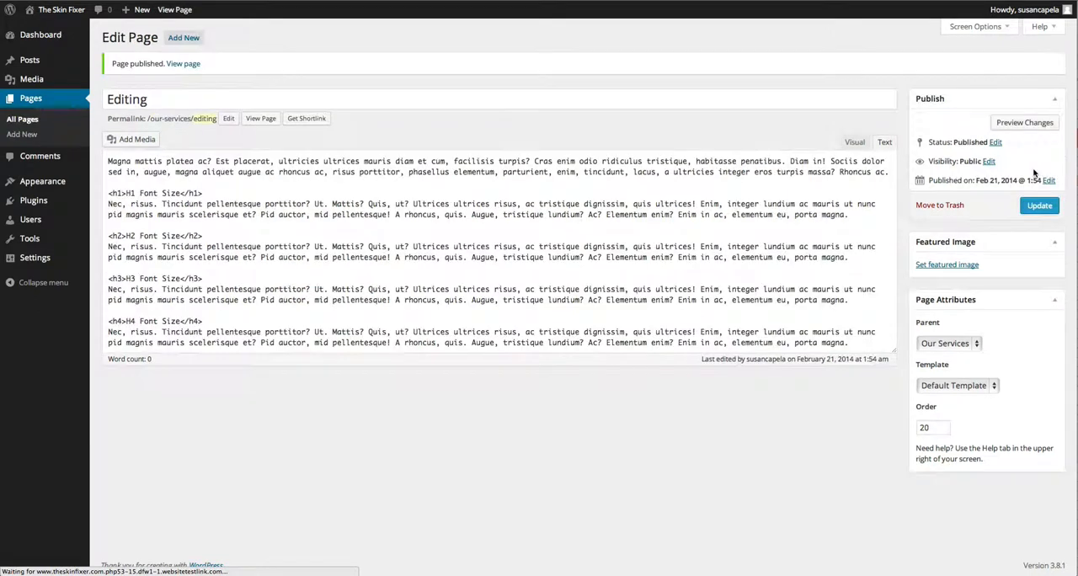
left_click(884, 141)
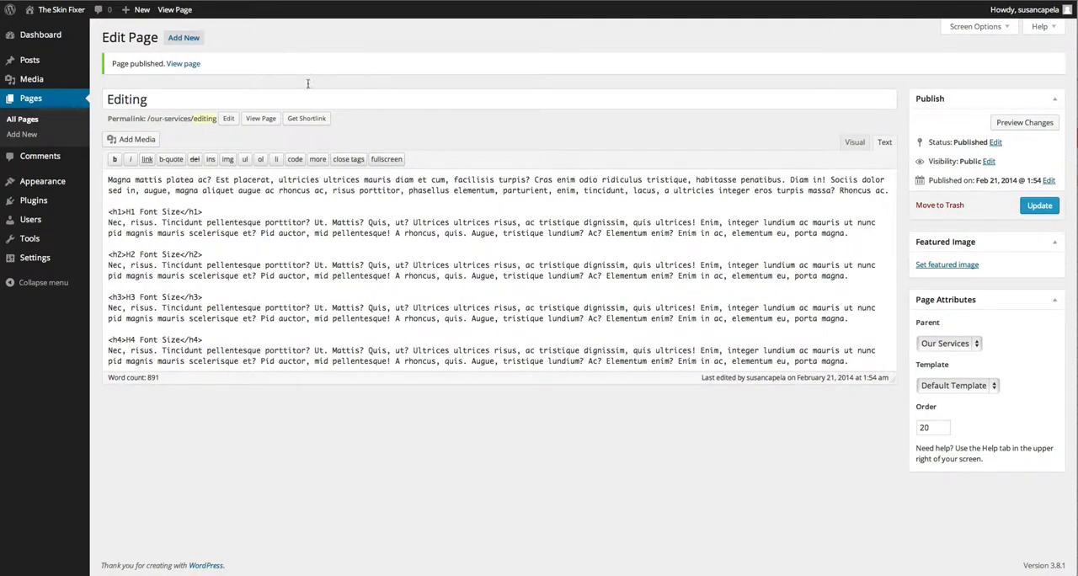
mouse_move(184, 37)
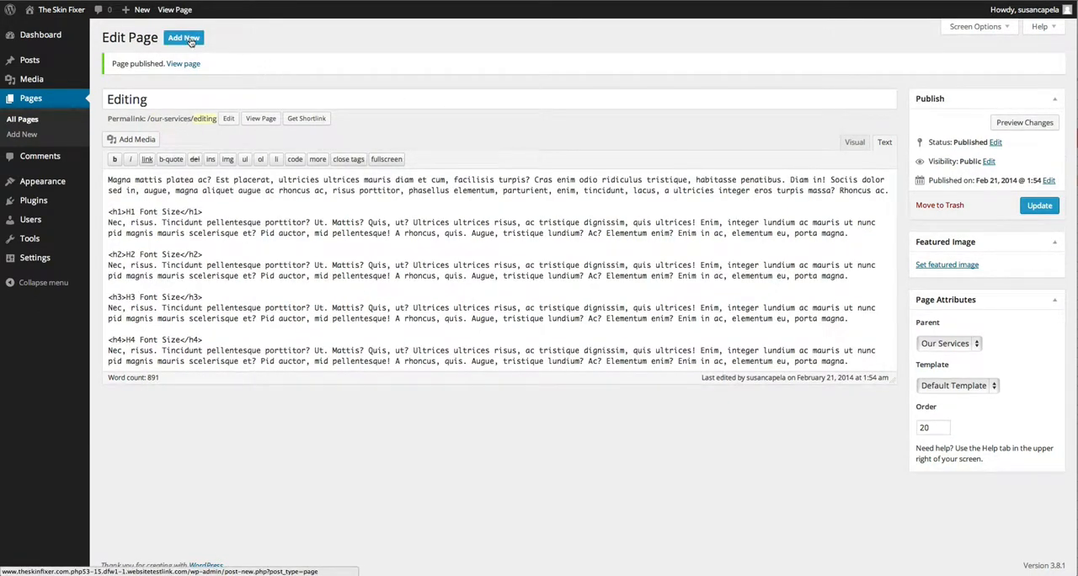
Step: Create a top-level 'Contact' page with order 30 and publish it
left_click(183, 37)
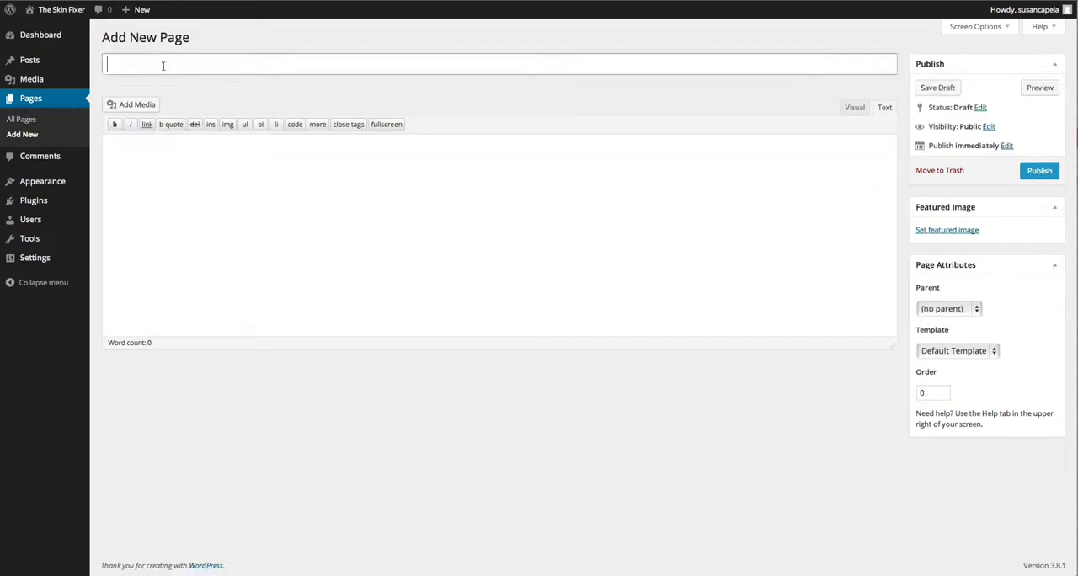
type("Contact")
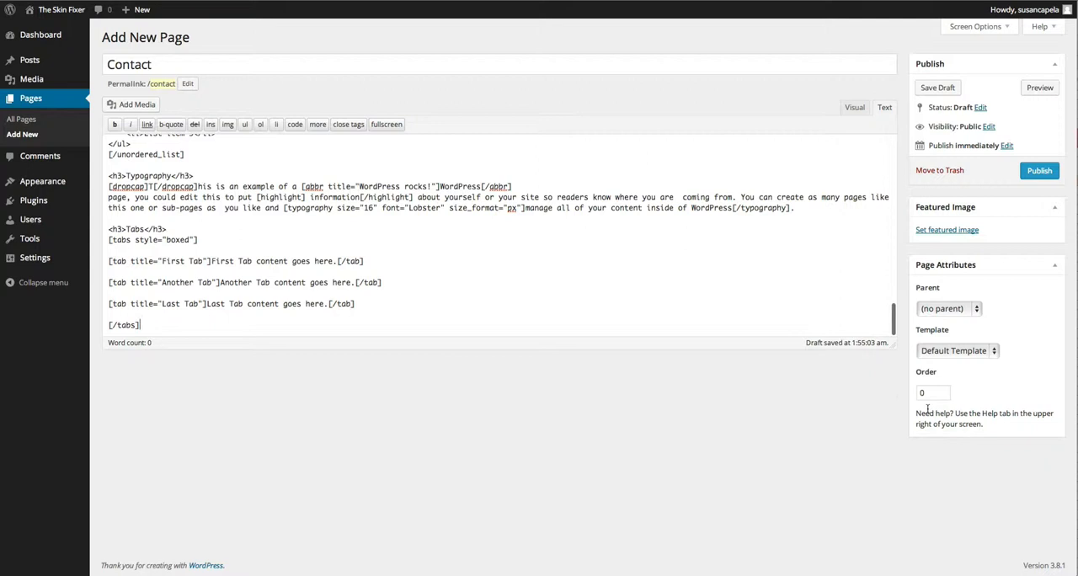
type("30")
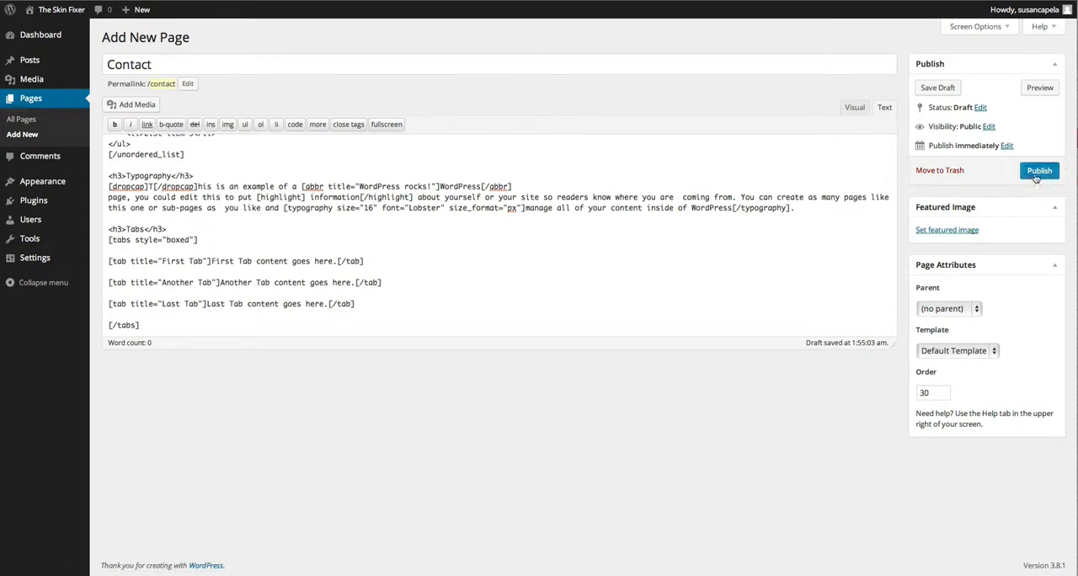
left_click(1040, 170)
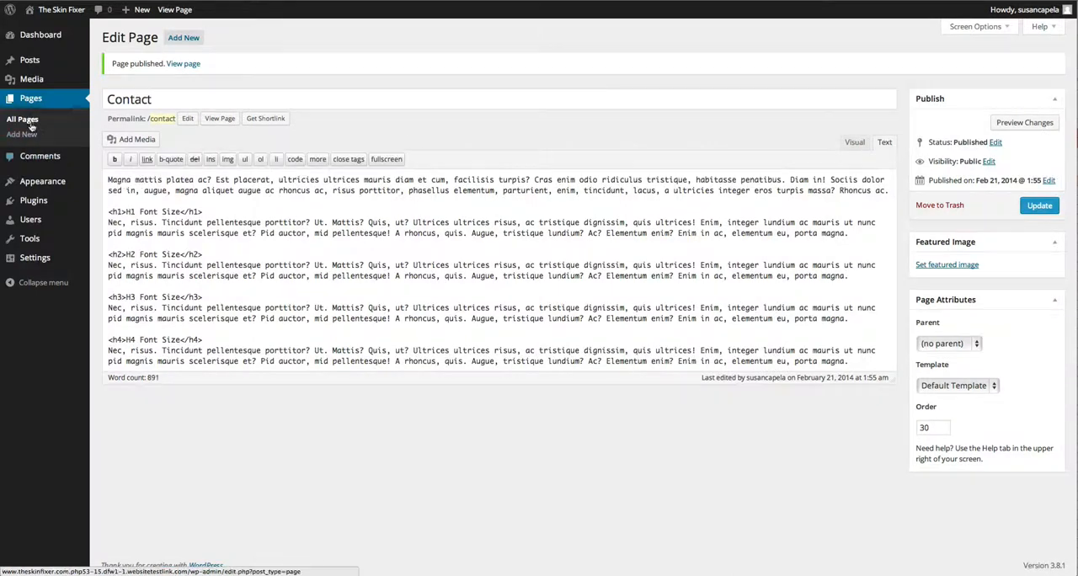
Step: In All Pages, check Writing and Editing's parent and order via Quick Edit, then cancel
left_click(22, 119)
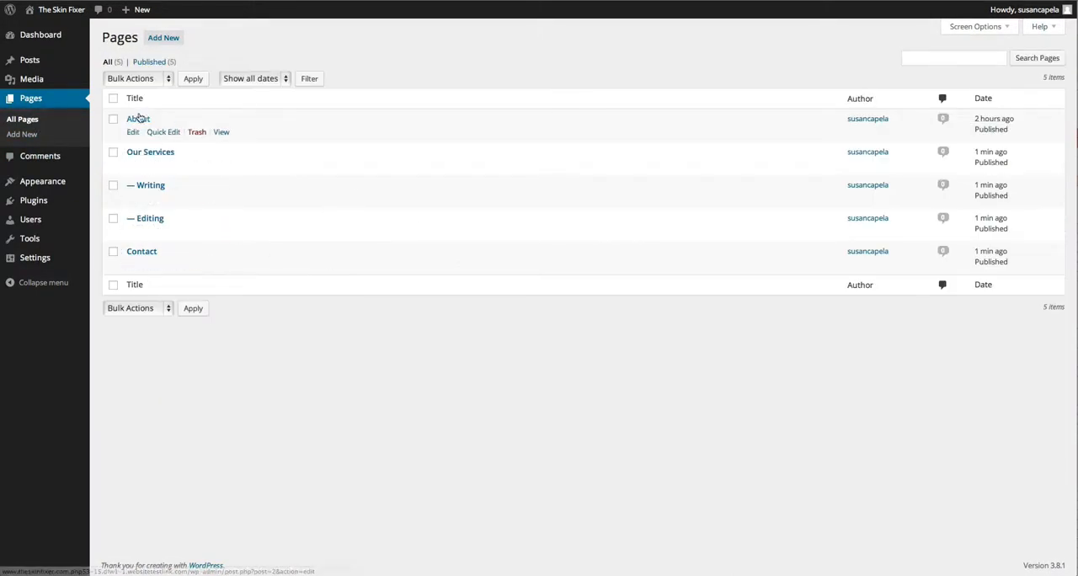
mouse_move(150, 152)
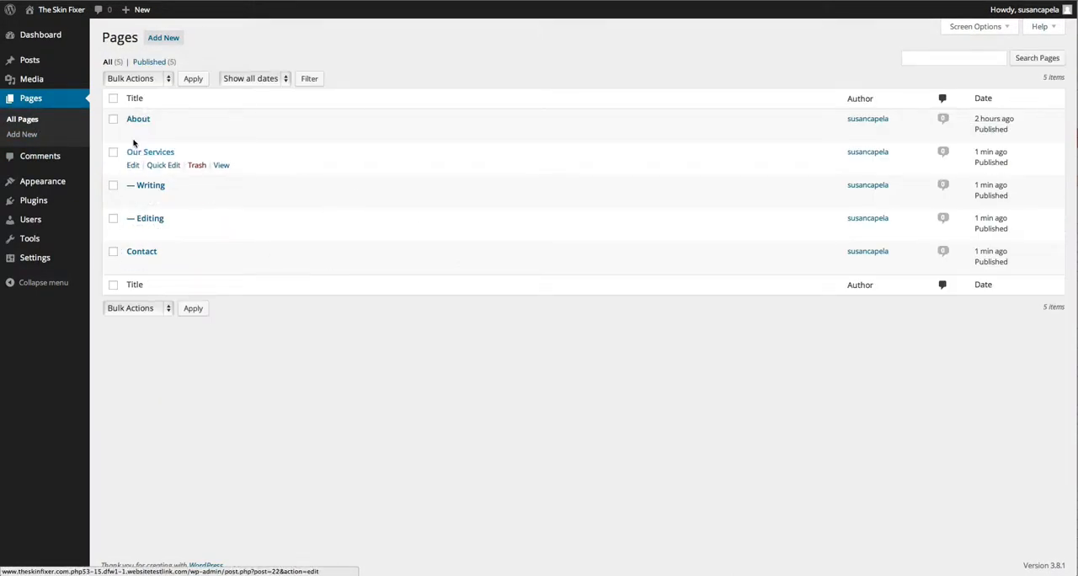
left_click(164, 164)
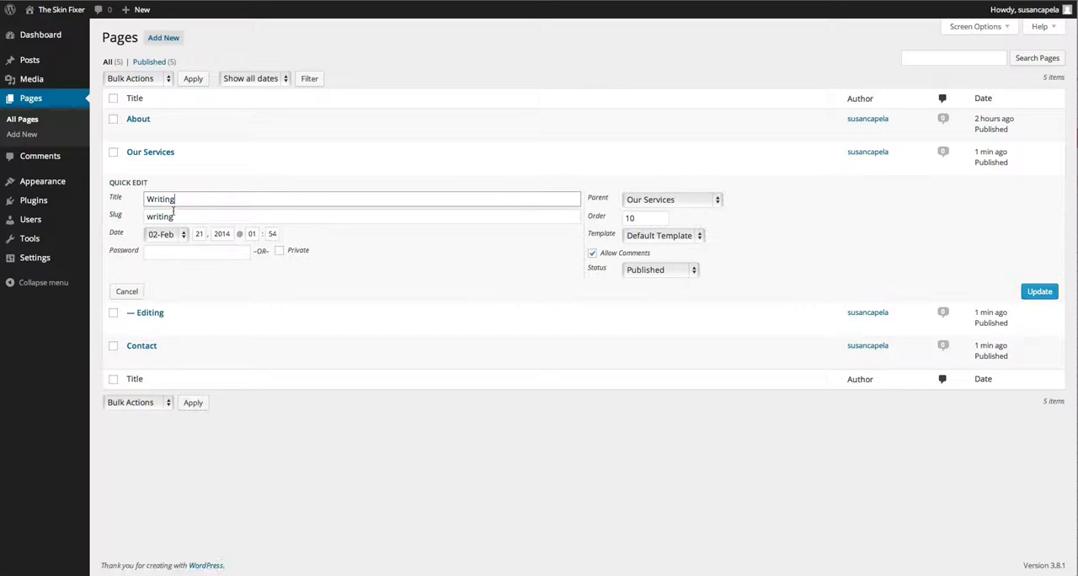
left_click(1039, 290)
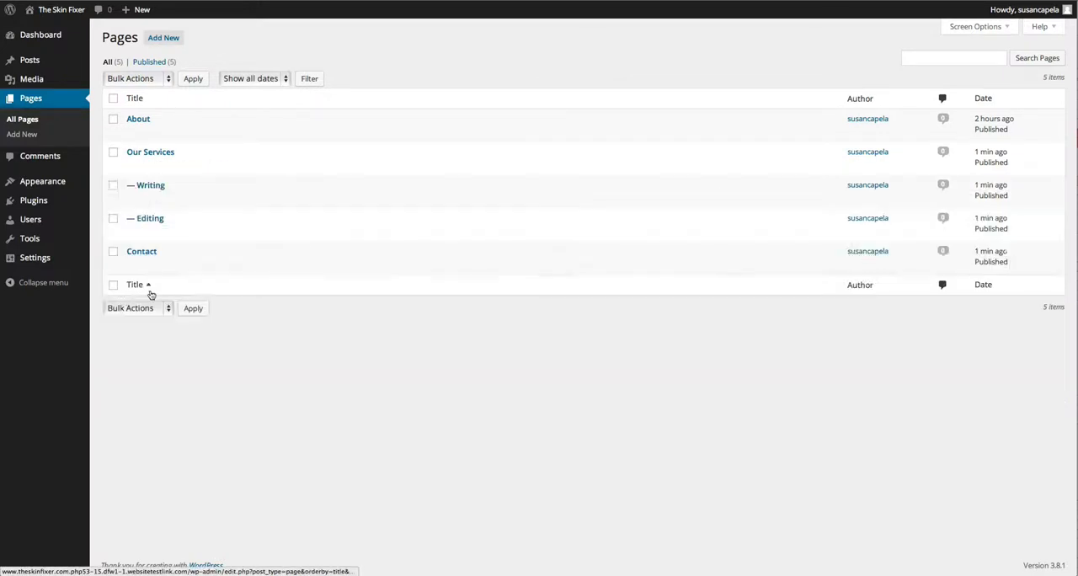
left_click(150, 219)
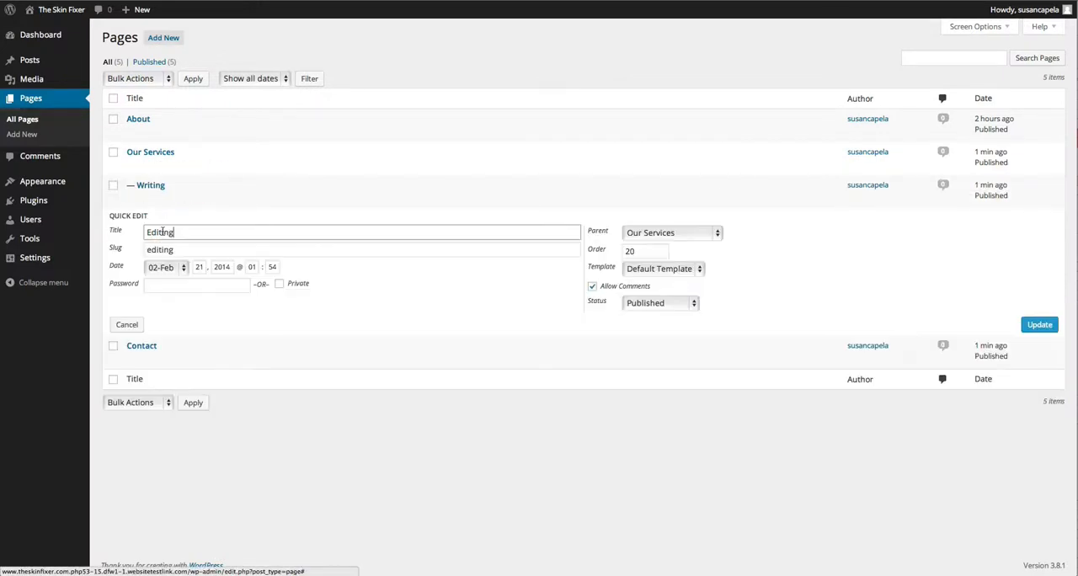
left_click(1038, 324)
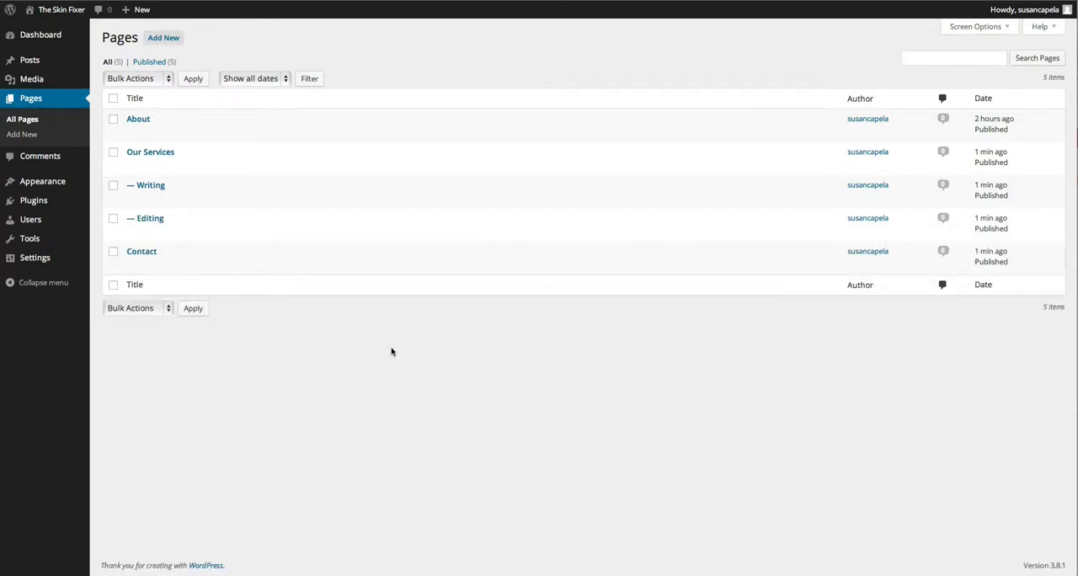
mouse_move(420, 76)
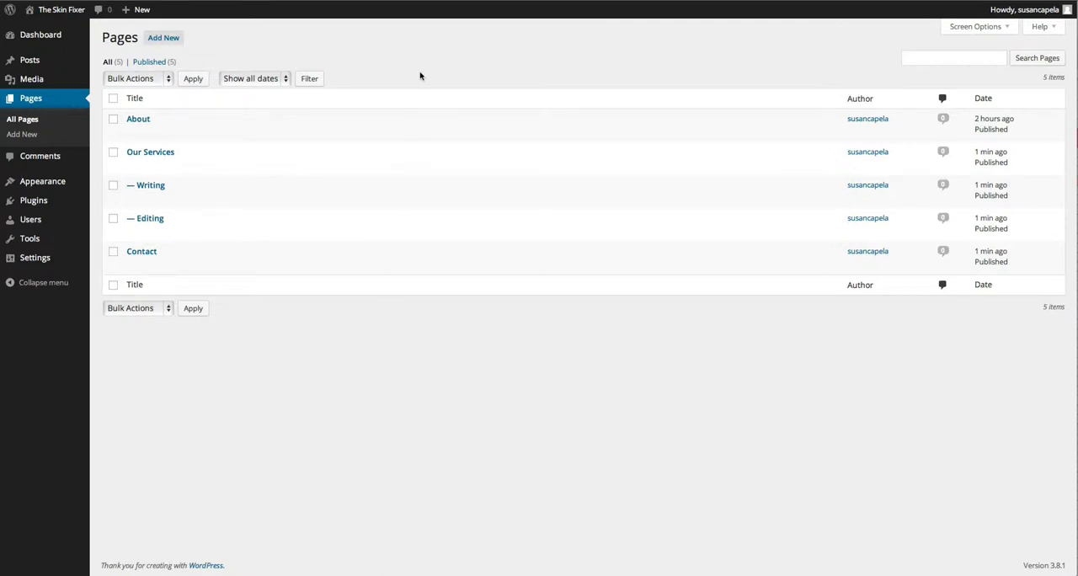
mouse_move(150, 151)
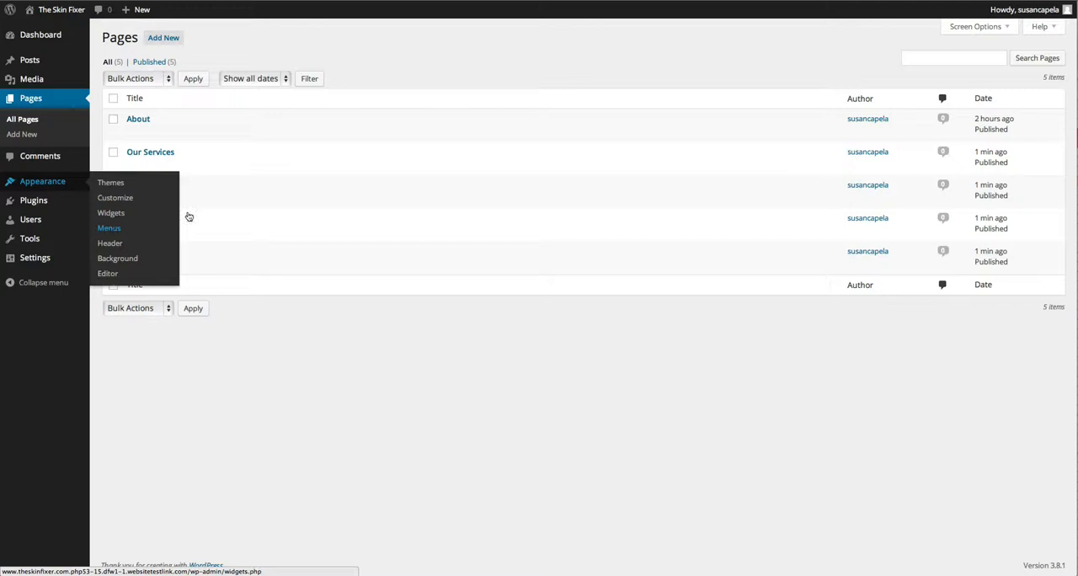
Step: Create a menu named 'Main' and assign it as the Top primary menu
left_click(109, 227)
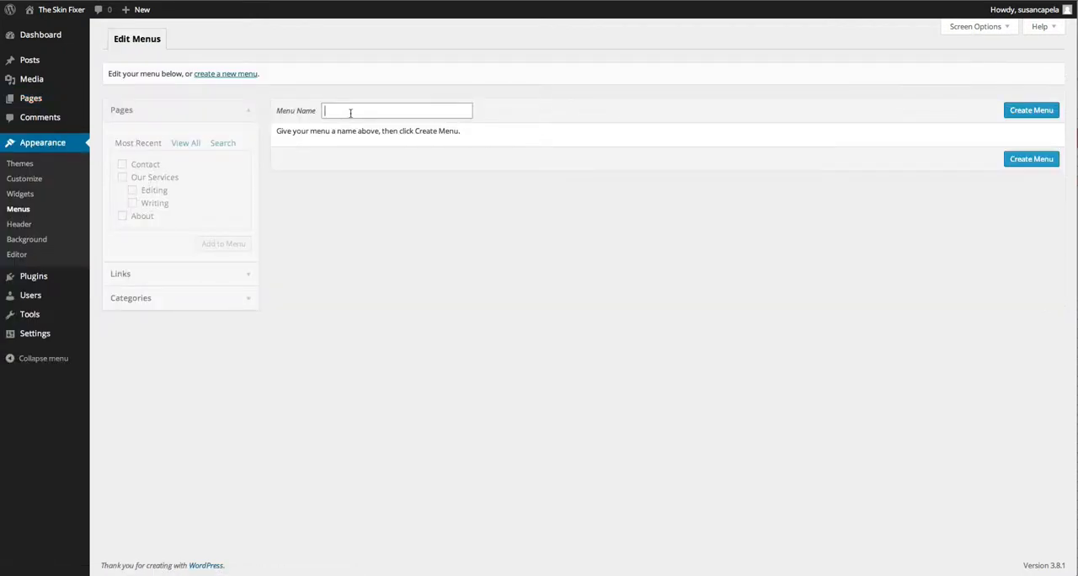
type("Main")
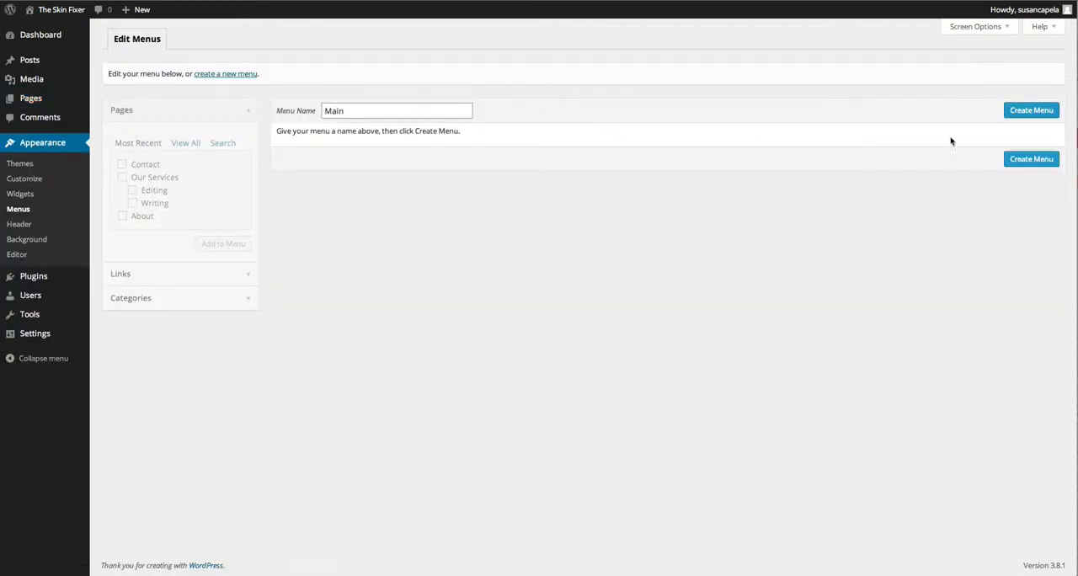
left_click(1031, 110)
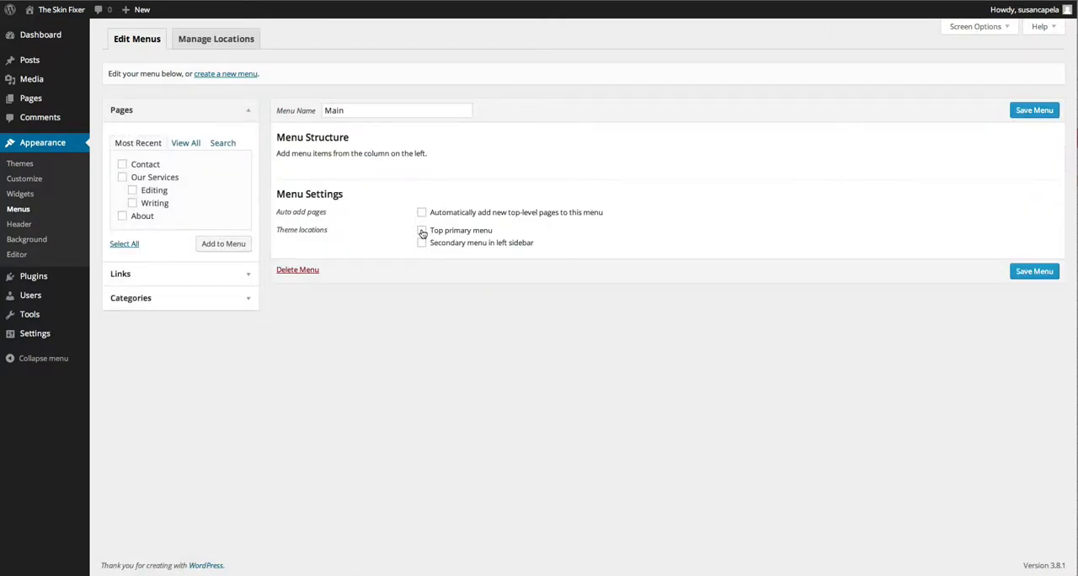
left_click(1034, 109)
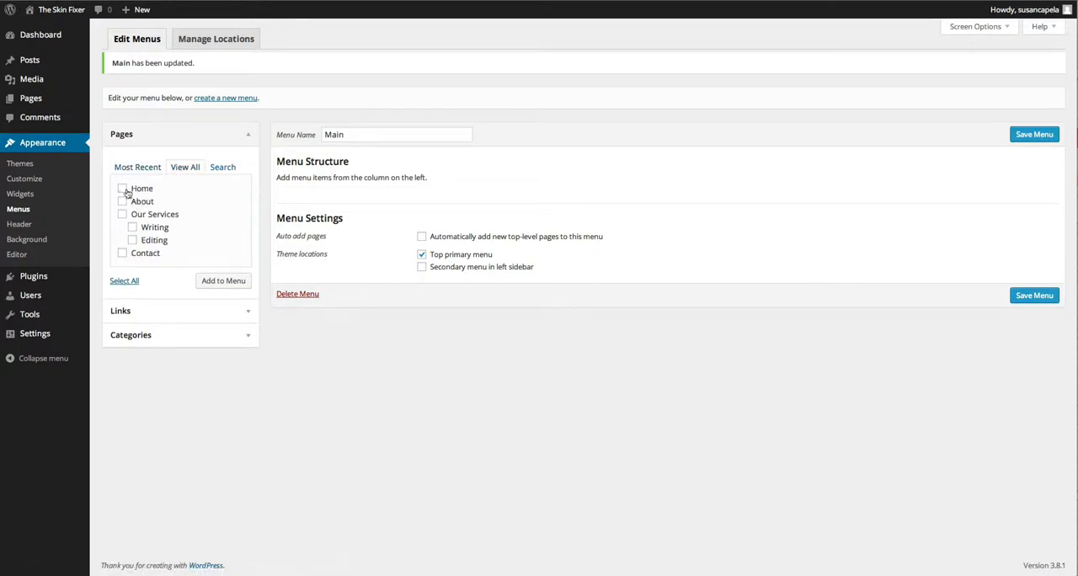
Step: Add Home, About, Our Services, Writing, Editing and Contact pages to Main
left_click(123, 280)
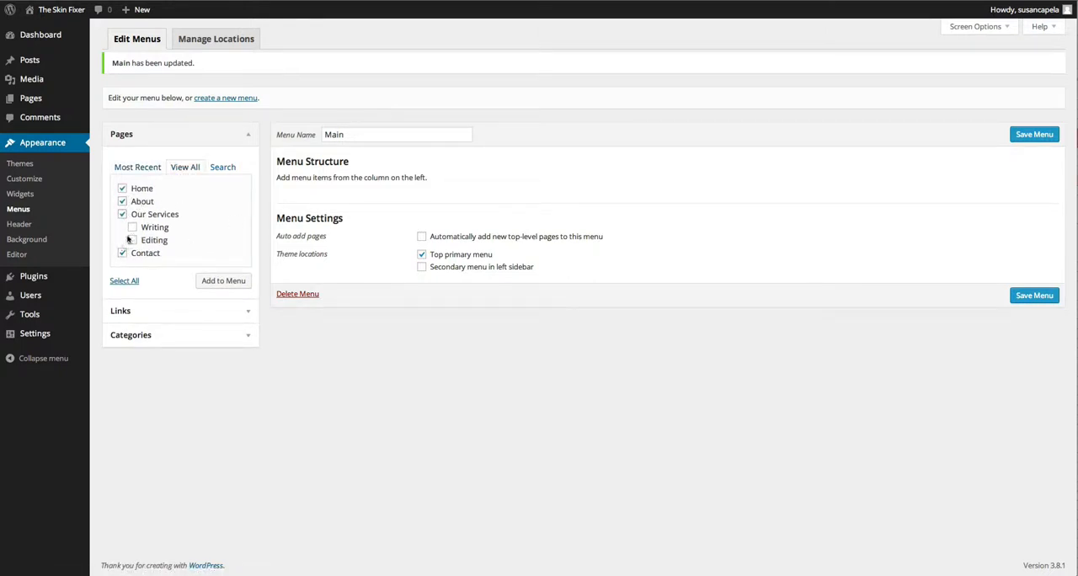
left_click(132, 226)
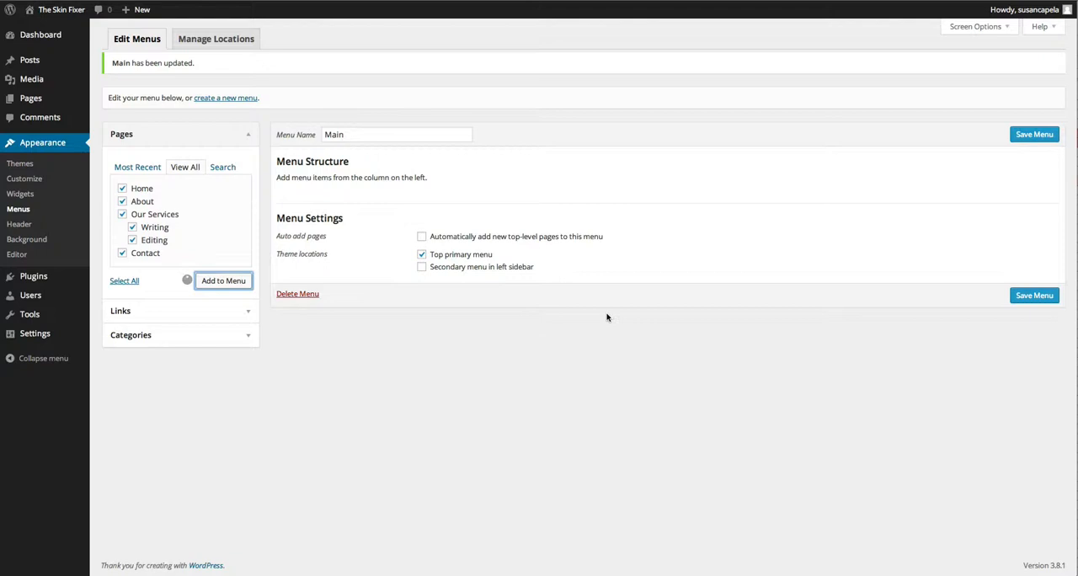
left_click(223, 281)
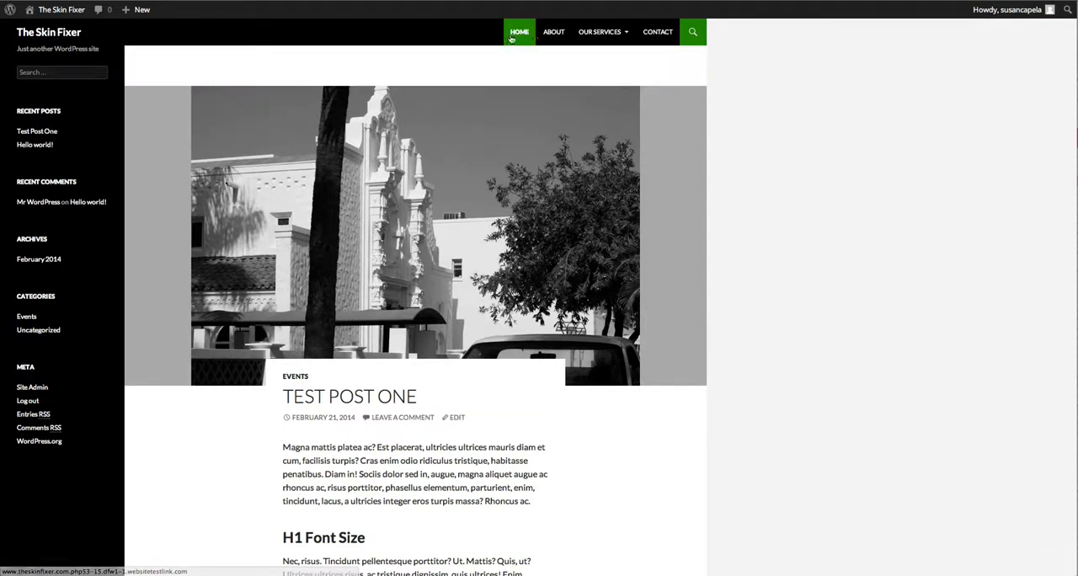
mouse_move(658, 31)
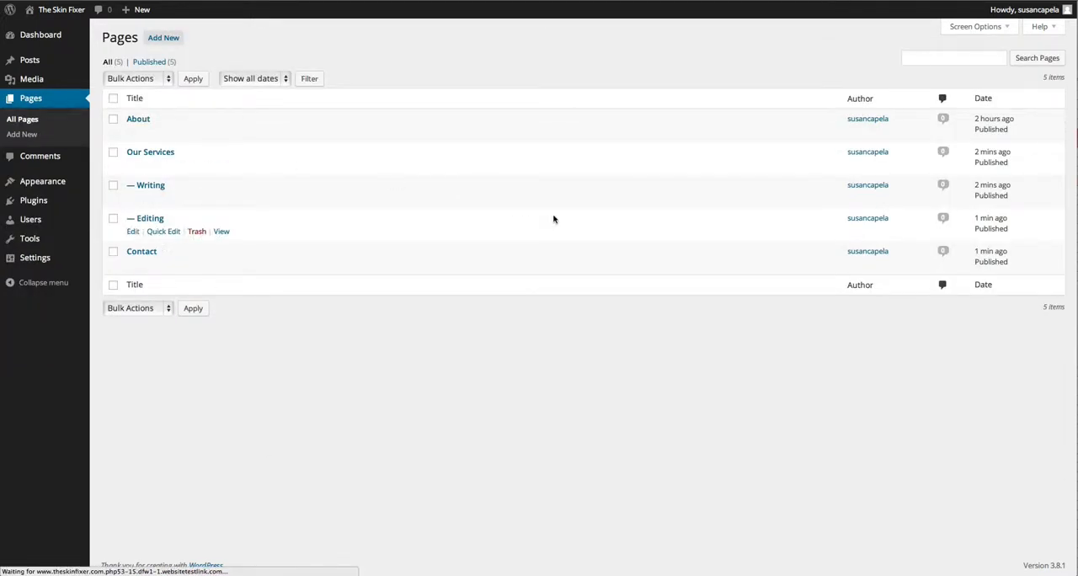
Step: Open the About page in the Visual editor and check its Feb 20, 2014 publish date without changing it
left_click(137, 118)
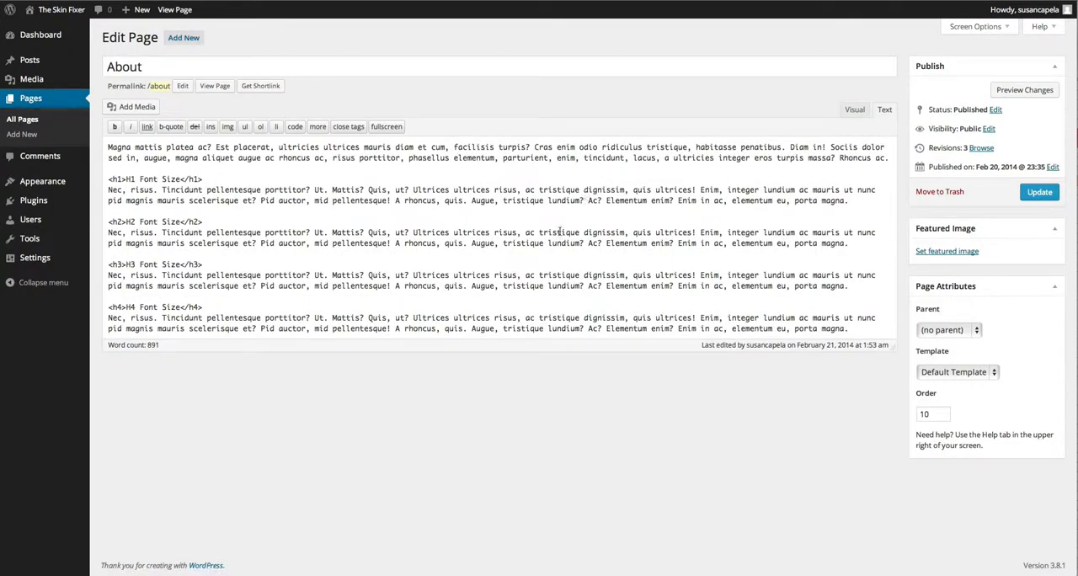
left_click(854, 109)
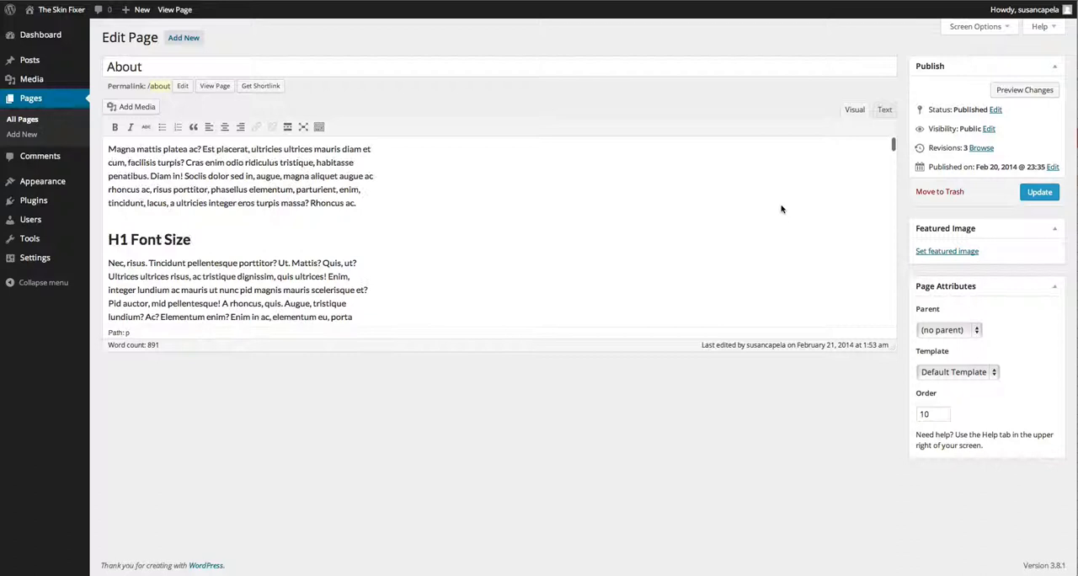
mouse_move(744, 426)
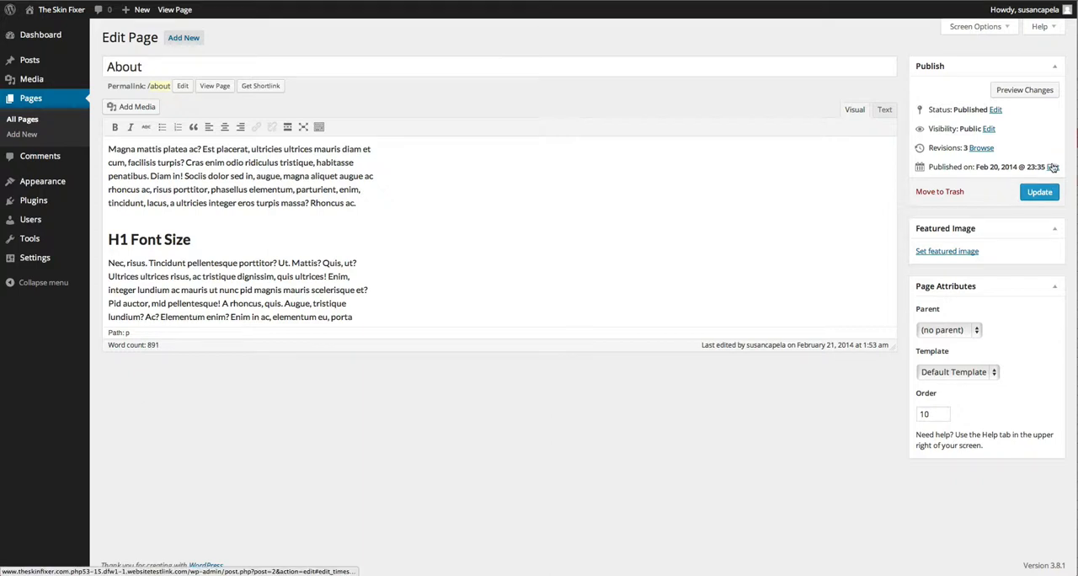
left_click(1052, 167)
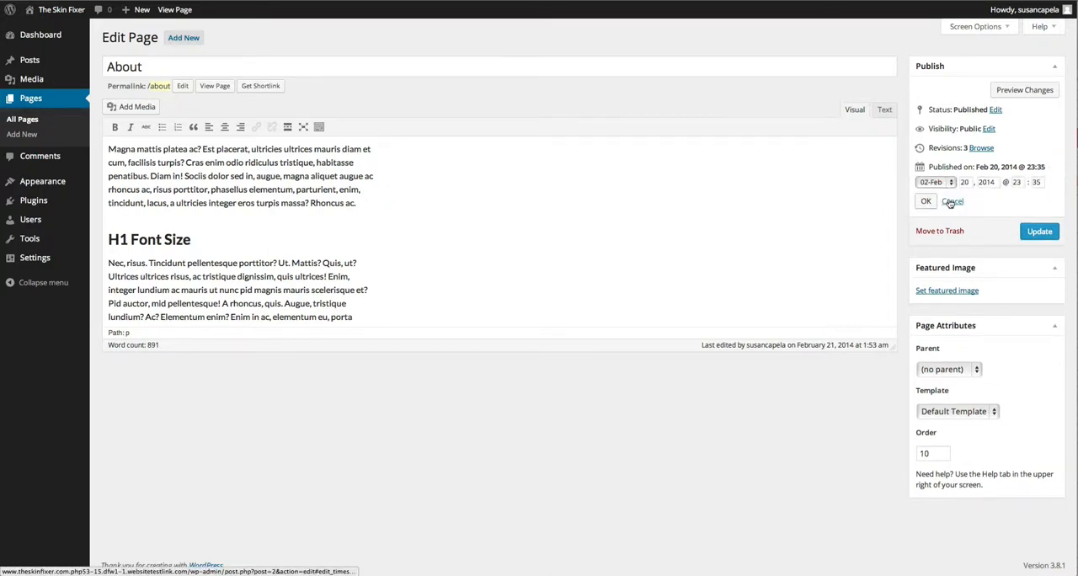
left_click(953, 200)
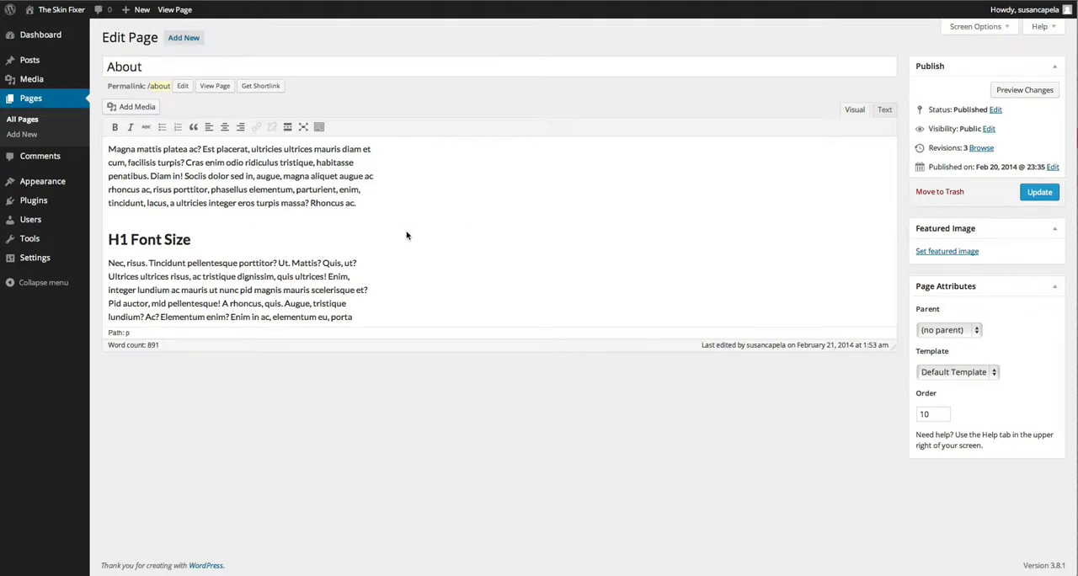
mouse_move(424, 107)
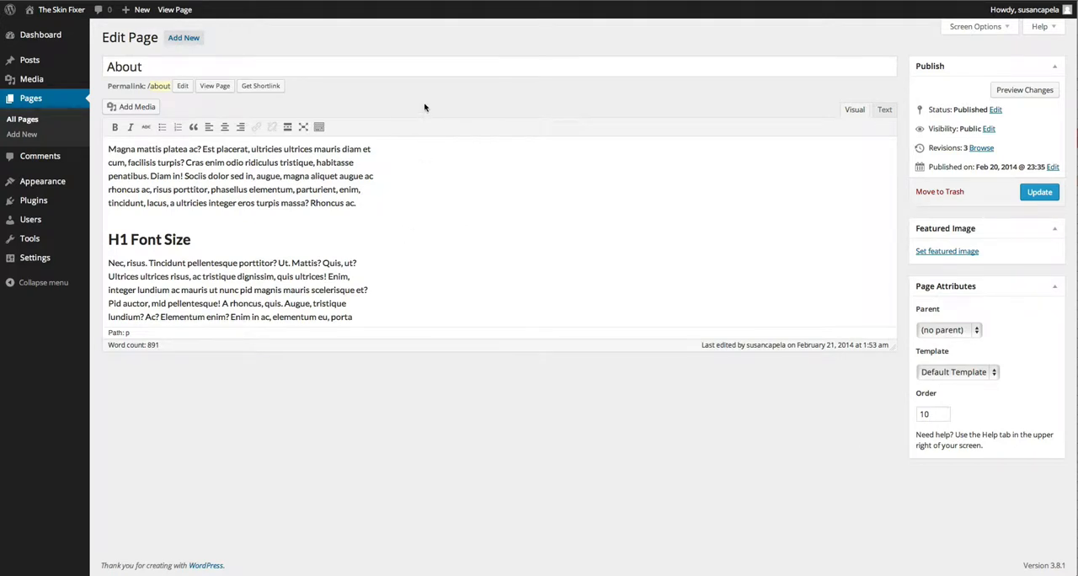